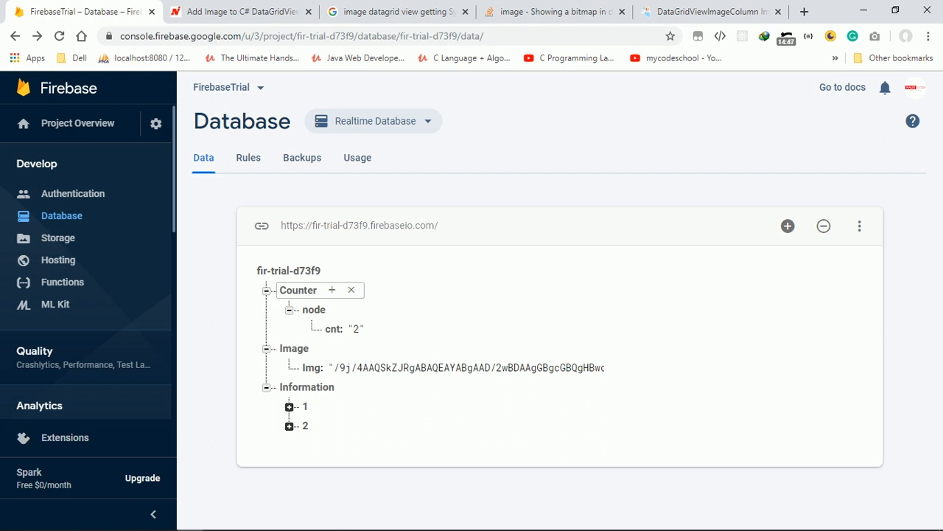
pyautogui.moveTo(218, 345)
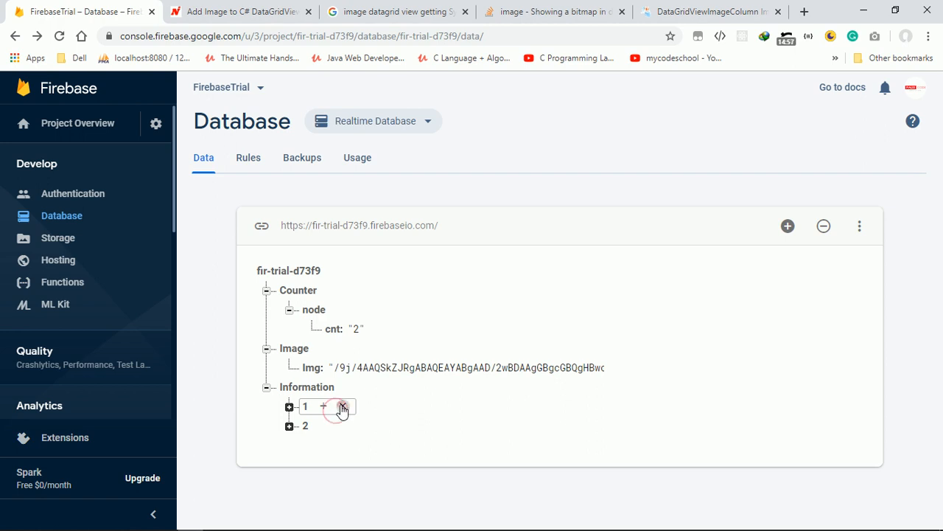
# Delete record 1 under the Information node, leaving only record 2
pyautogui.click(342, 407)
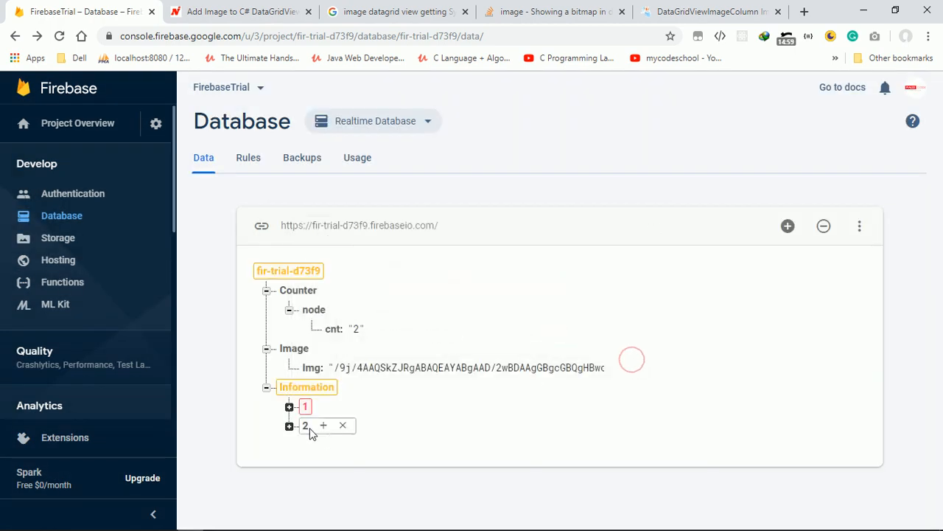
pyautogui.click(342, 425)
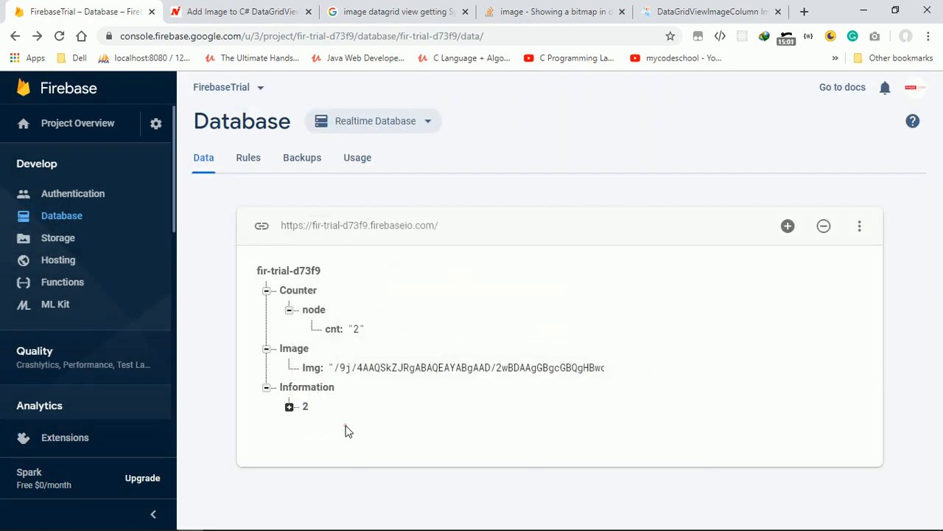
pyautogui.click(342, 404)
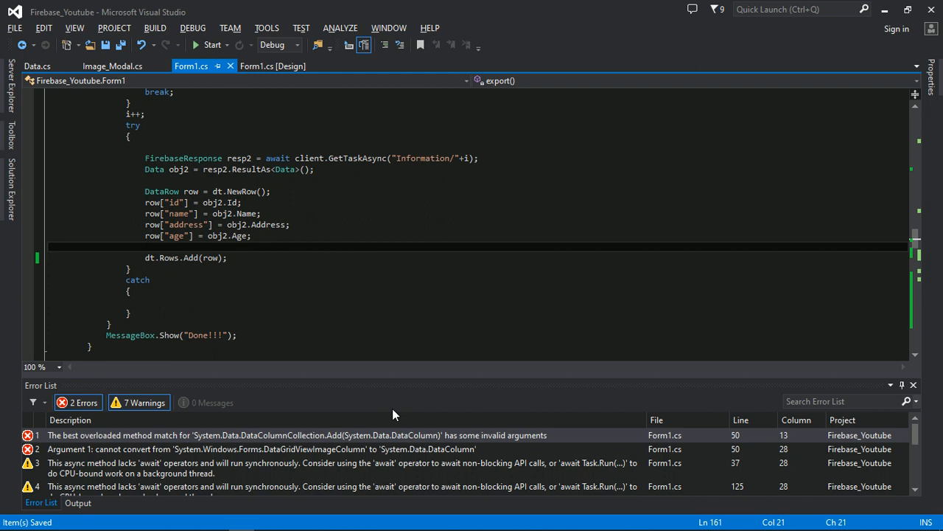
# Add 'public string Img { get; set; }' to the Data class below Age and save
pyautogui.click(37, 65)
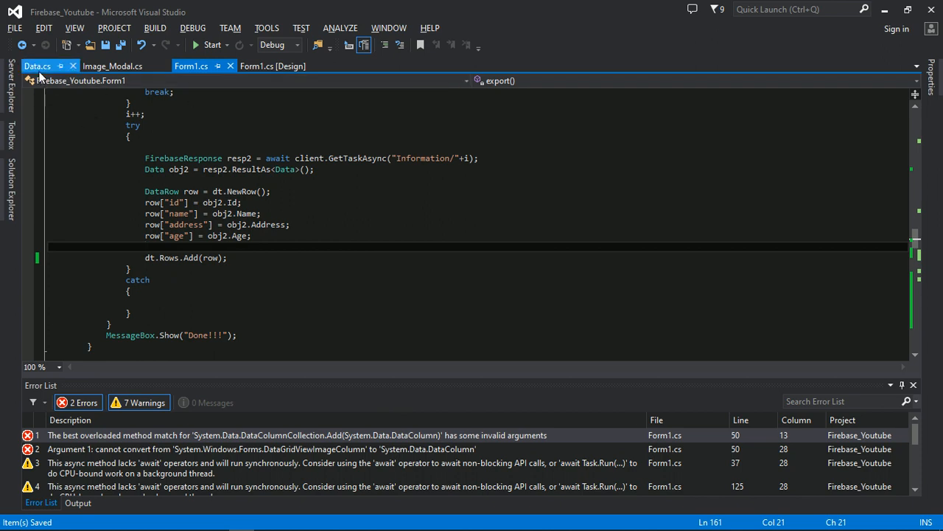
pyautogui.moveTo(37, 74)
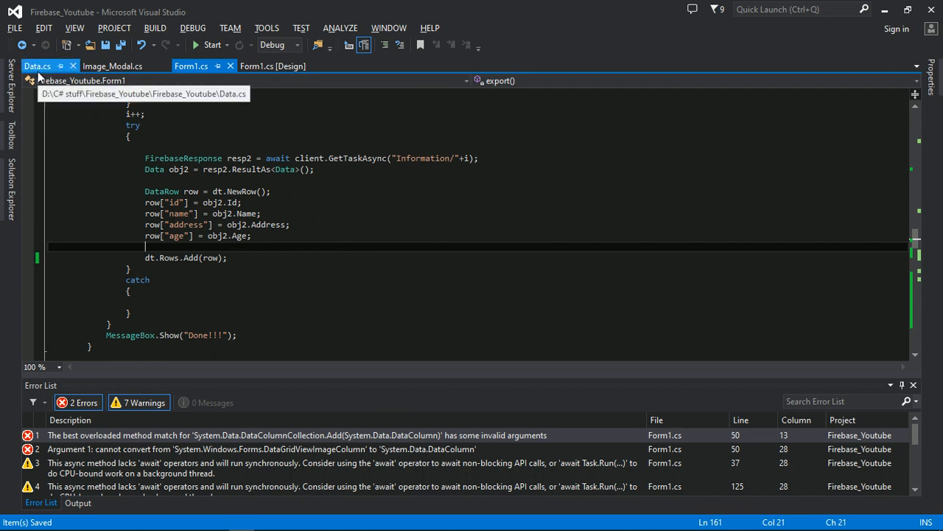
pyautogui.click(37, 65)
pyautogui.write('public')
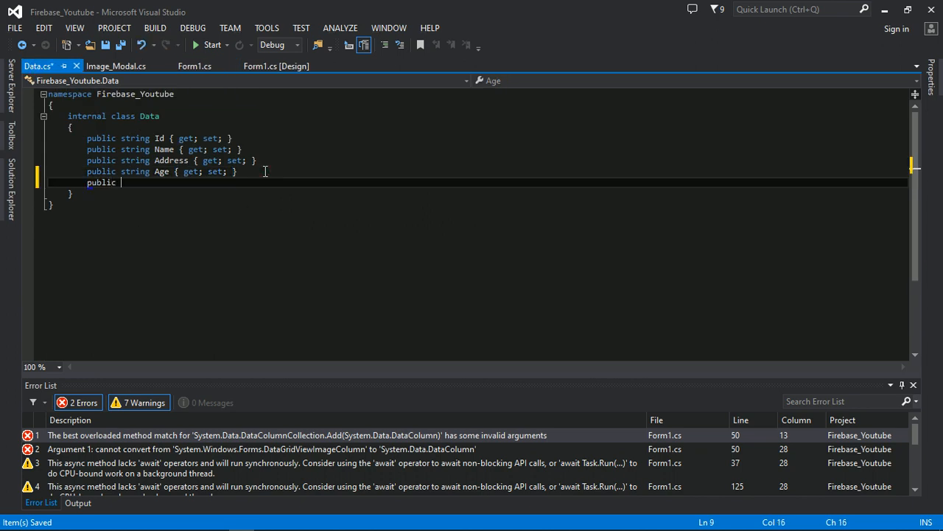
pyautogui.write('string Img')
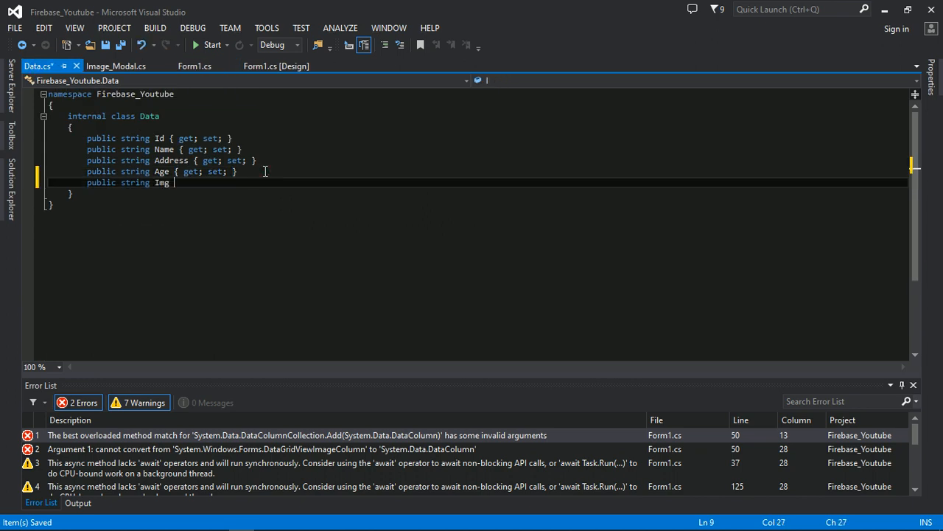
pyautogui.write('{ get; }')
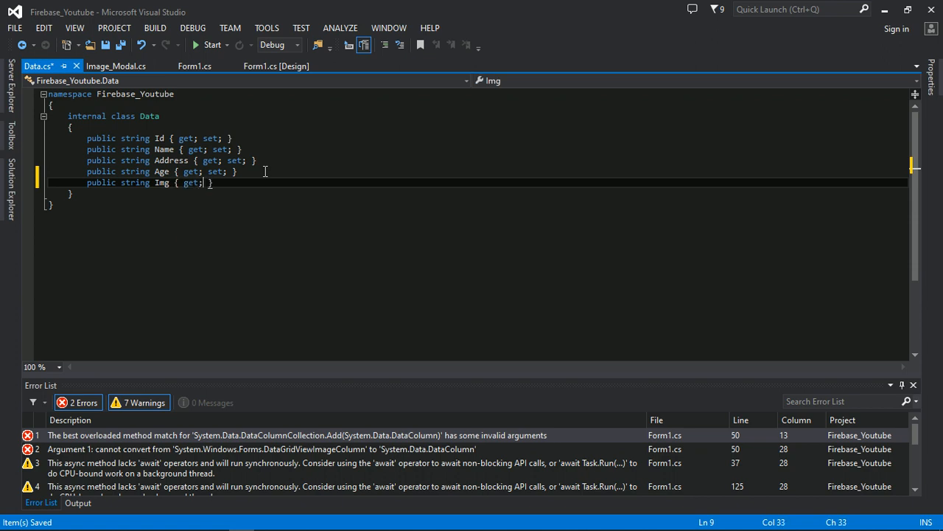
pyautogui.write('set;')
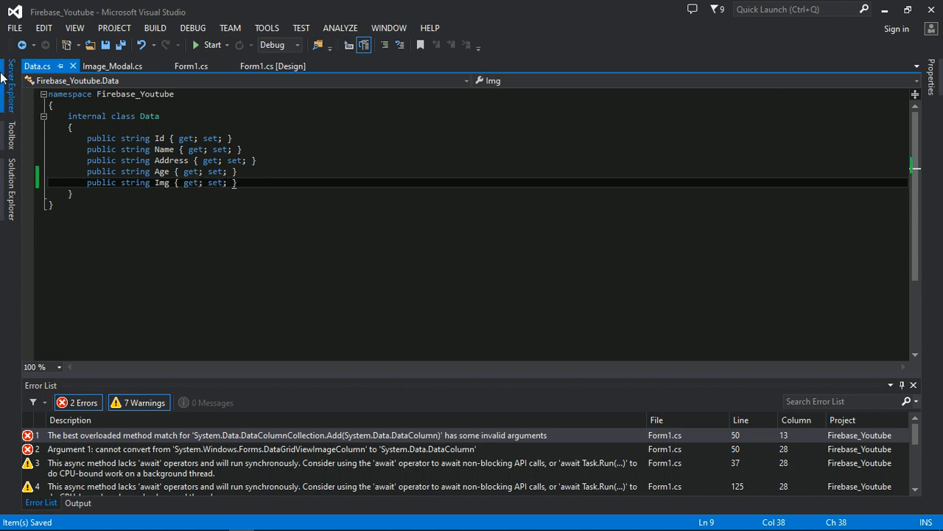
pyautogui.click(272, 65)
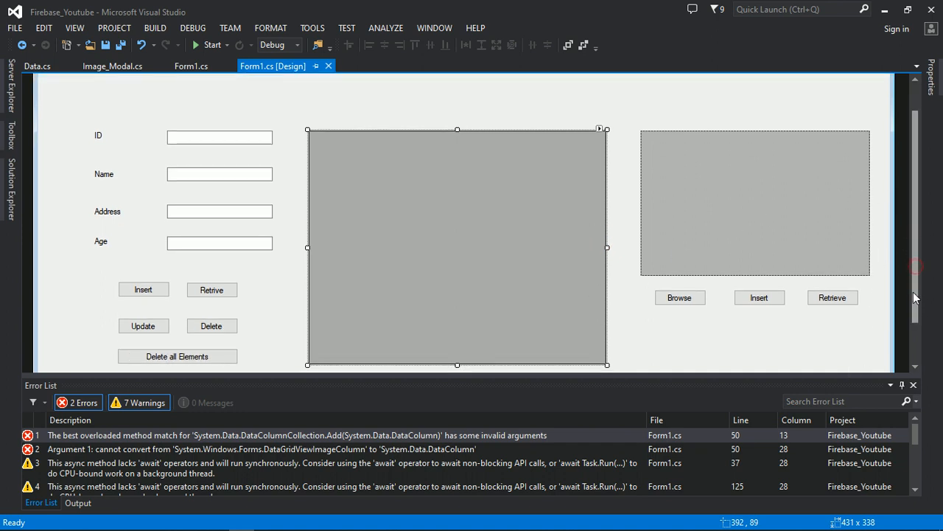
# In Form1_Load, add dt.Columns.Add("image", typeof(Image)); after the age column
pyautogui.click(330, 115)
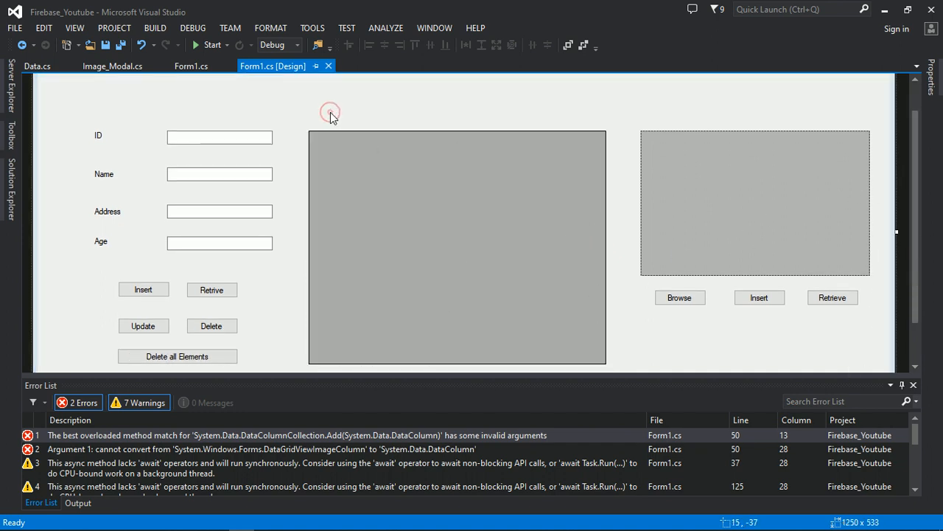
pyautogui.click(192, 65)
pyautogui.write('dt.')
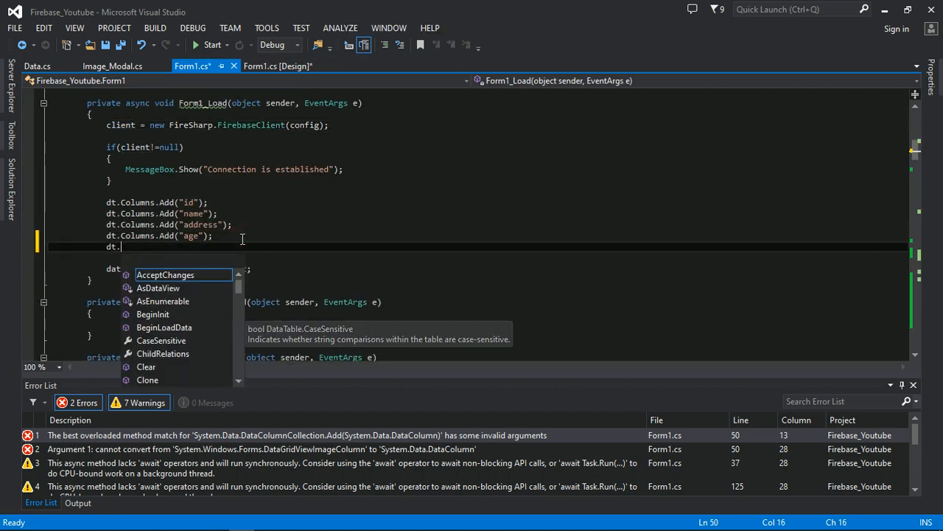
pyautogui.write('Columns.Add')
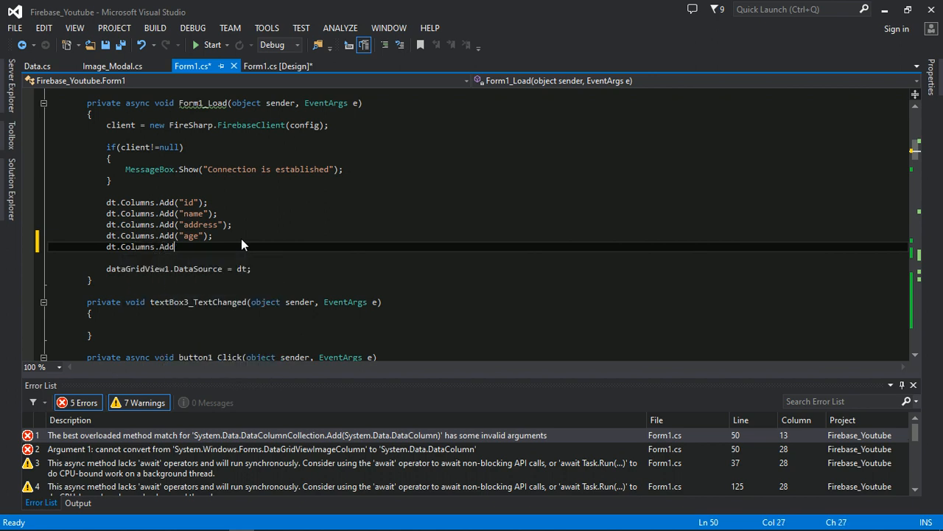
pyautogui.write('("");')
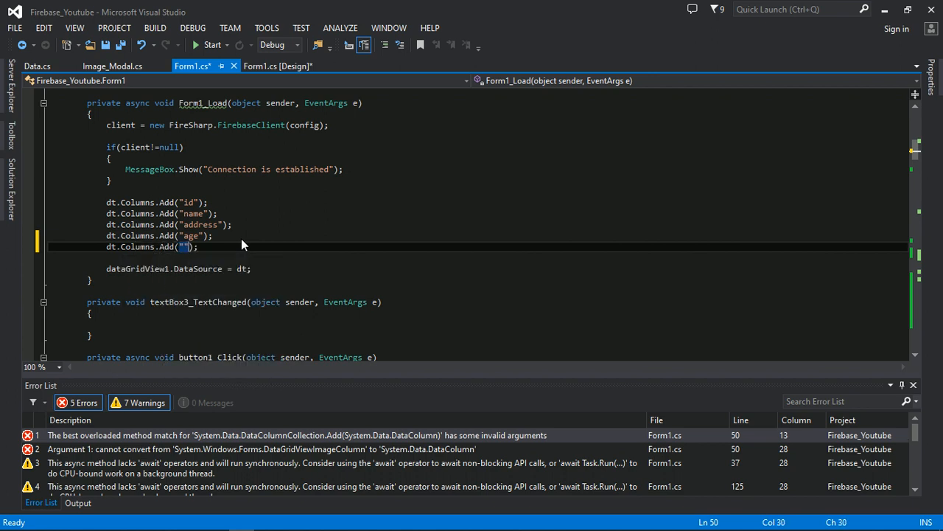
pyautogui.write('Image')
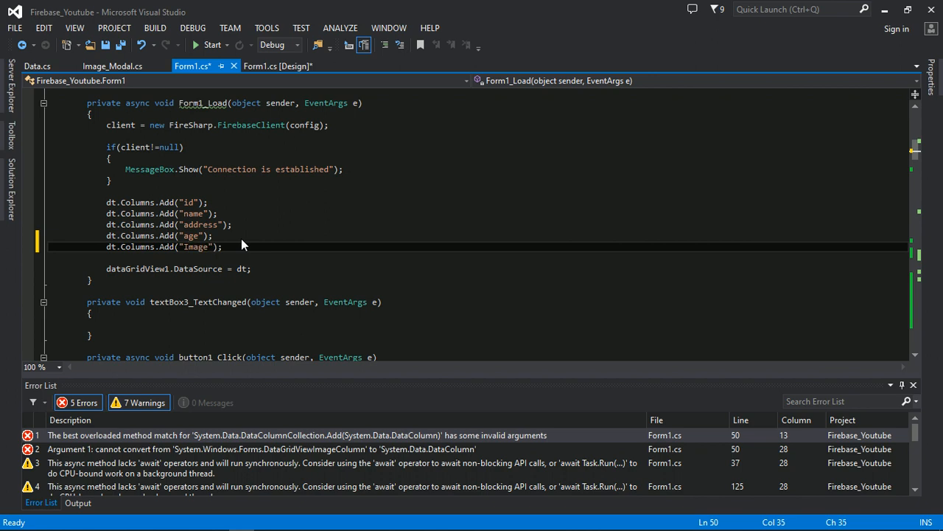
pyautogui.write(',')
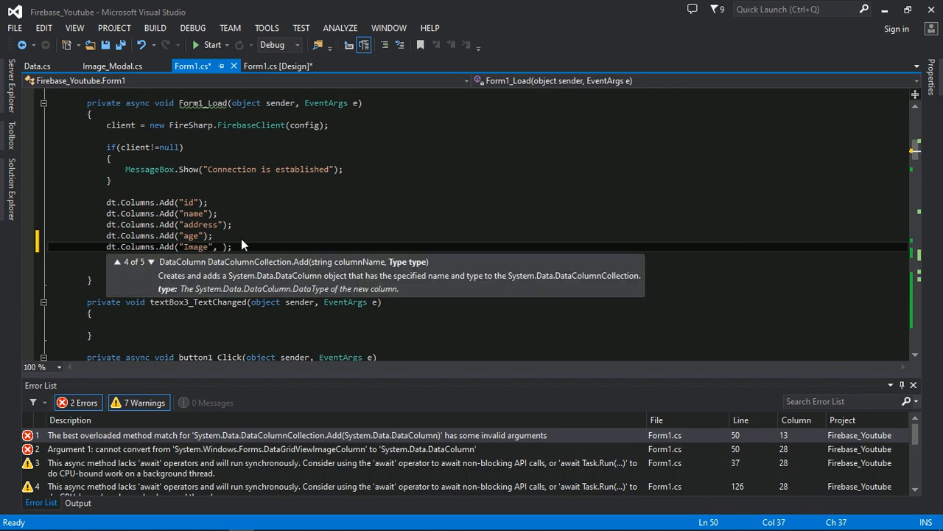
pyautogui.write('typeof(Image')
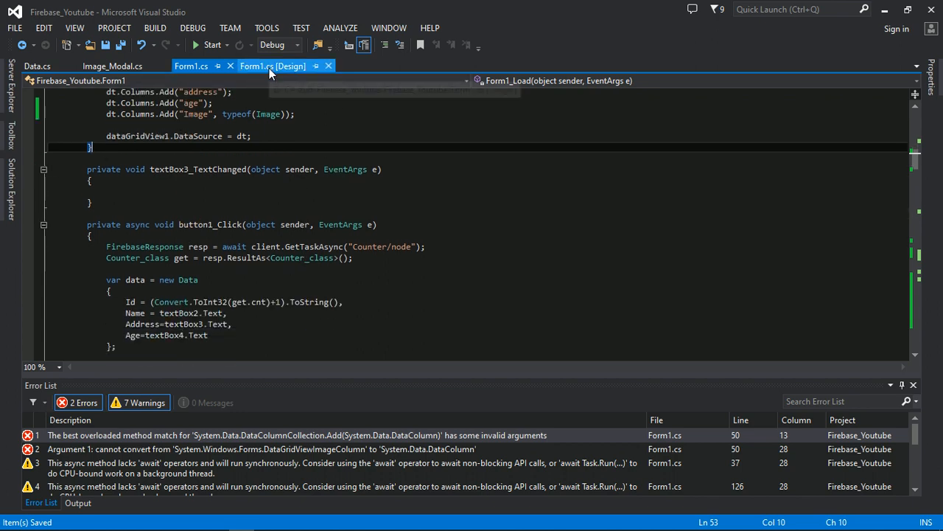
# Widen the data grid on the Form1 designer and review the Insert button layout
pyautogui.click(273, 65)
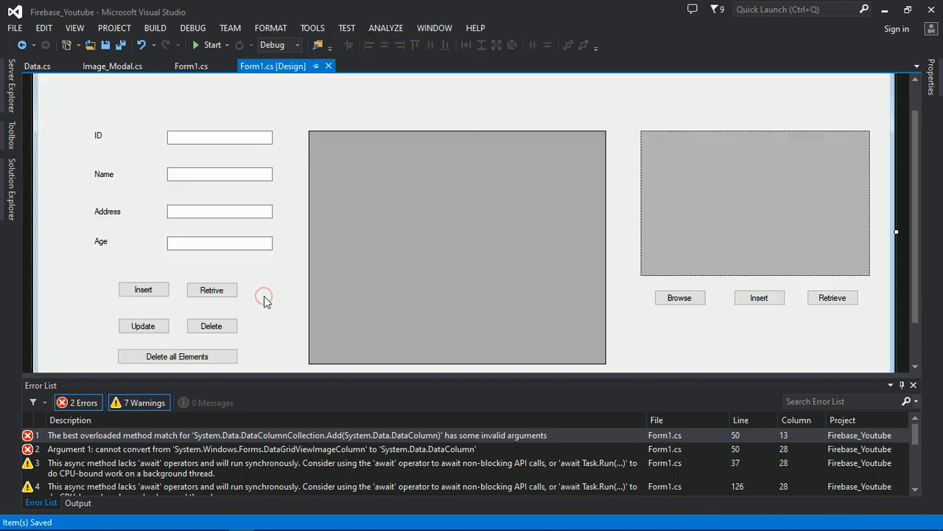
pyautogui.click(680, 298)
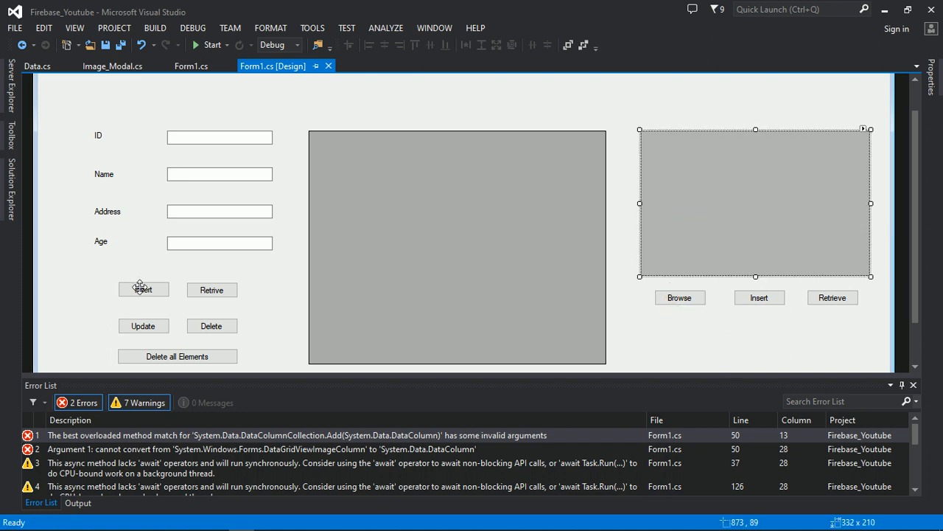
pyautogui.click(143, 288)
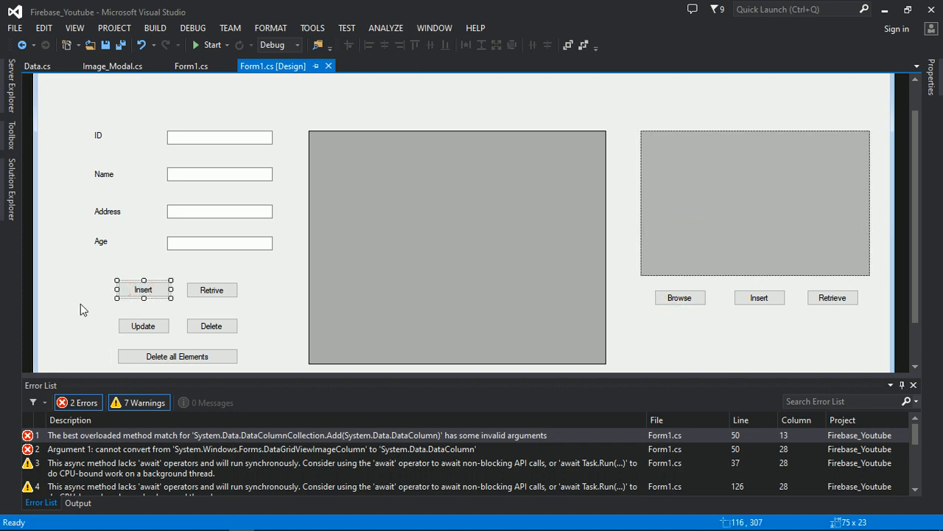
pyautogui.click(457, 247)
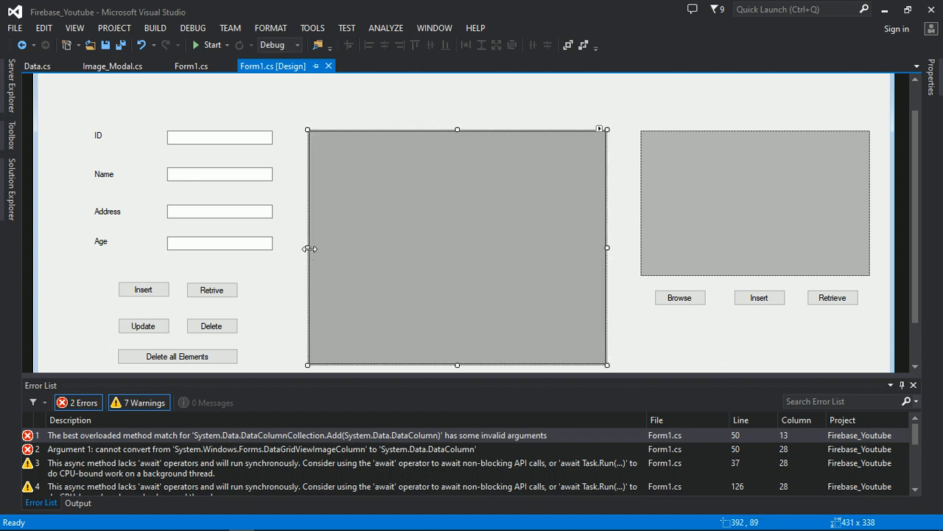
pyautogui.moveTo(308, 247); pyautogui.dragTo(287, 248)
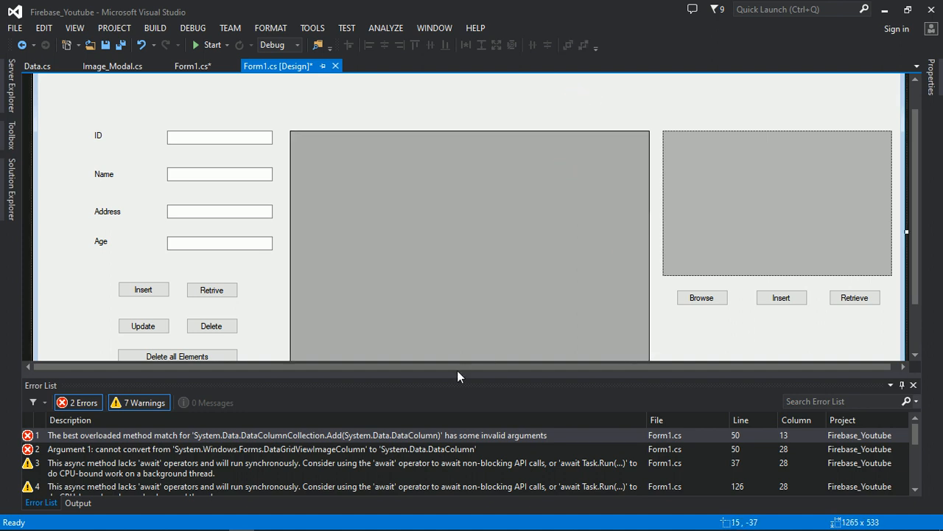
pyautogui.moveTo(77, 289)
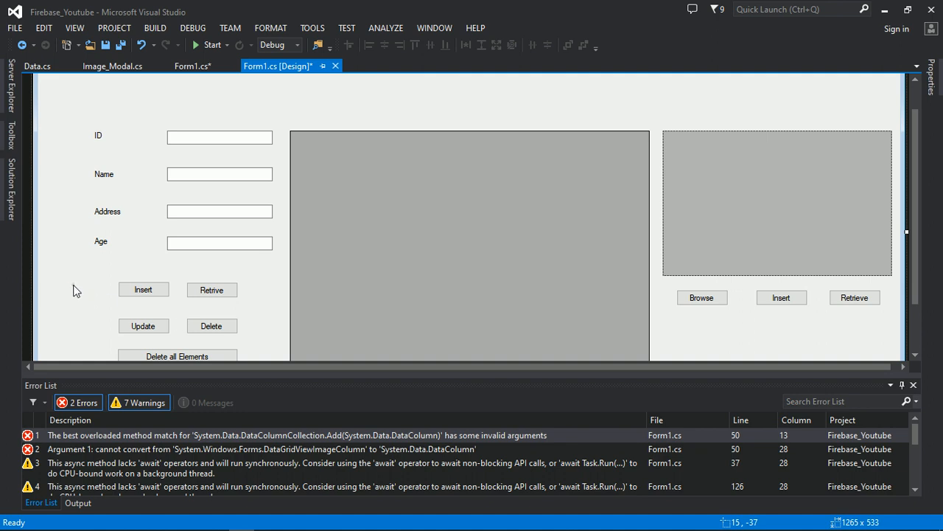
pyautogui.moveTo(147, 304)
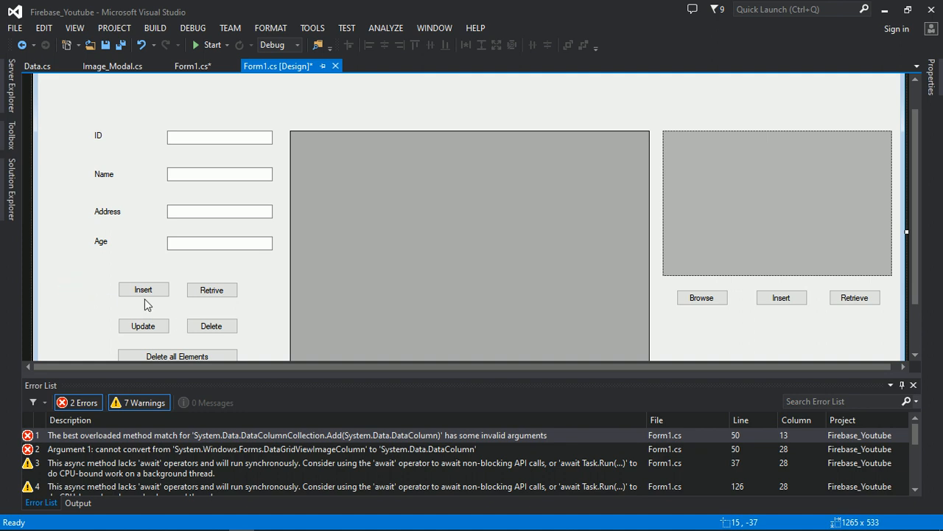
pyautogui.click(781, 297)
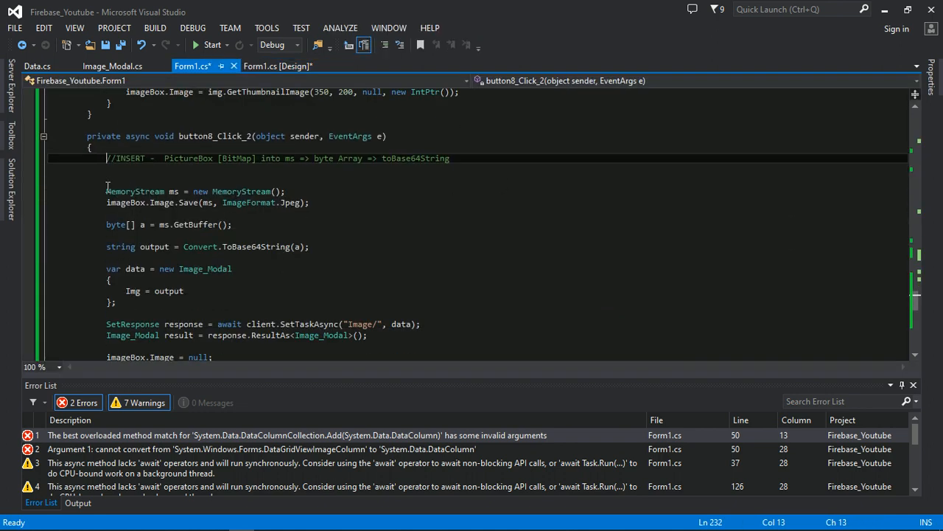
# Copy the MemoryStream/ToBase64String lines from button8_Click_2 into the record Insert handler button1_Click
pyautogui.moveTo(107, 192); pyautogui.dragTo(116, 224)
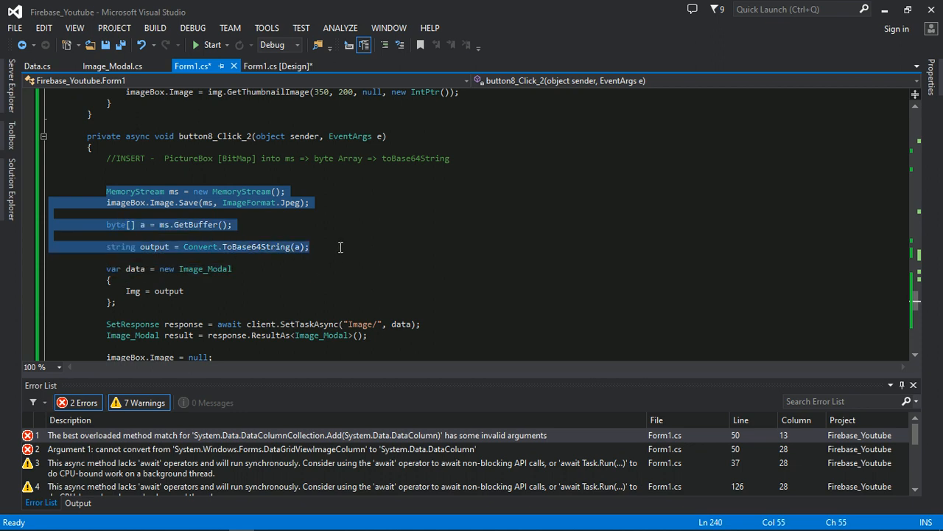
pyautogui.click(277, 65)
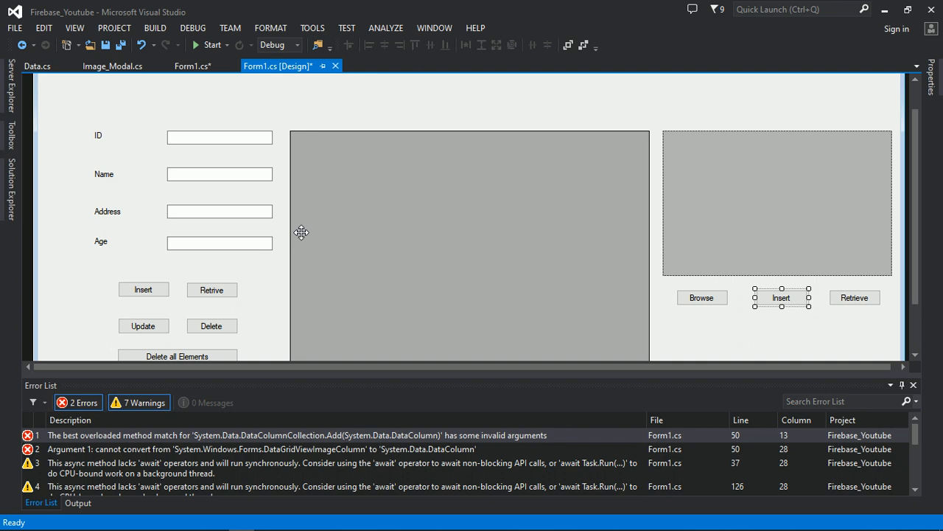
pyautogui.click(145, 289)
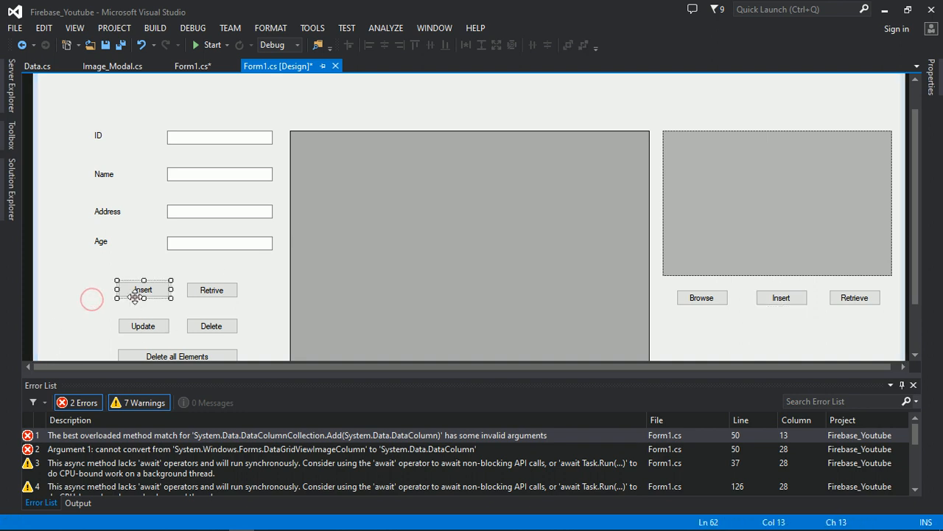
pyautogui.click(192, 65)
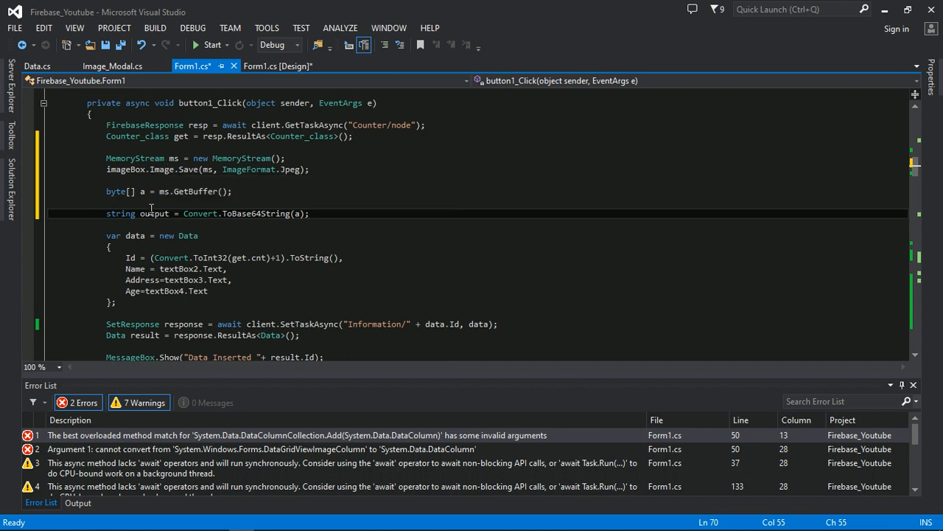
# Add 'Img = output' to the Data initializer after Age in button1_Click and save
pyautogui.doubleClick(154, 212)
pyautogui.write(',')
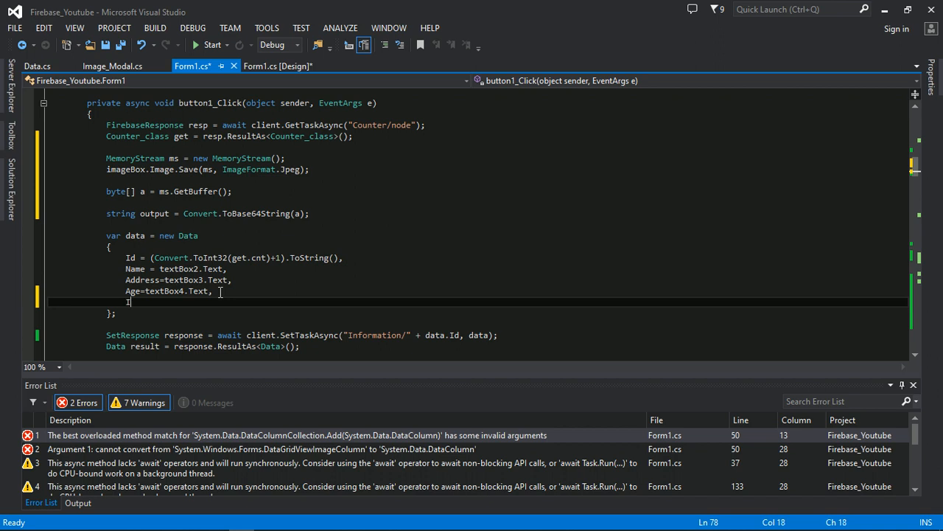
pyautogui.write('Img =')
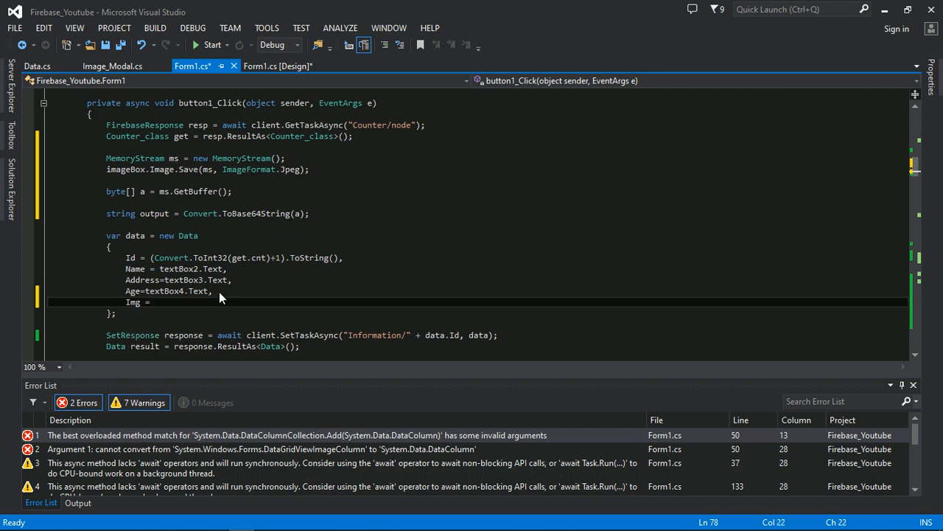
pyautogui.write('output')
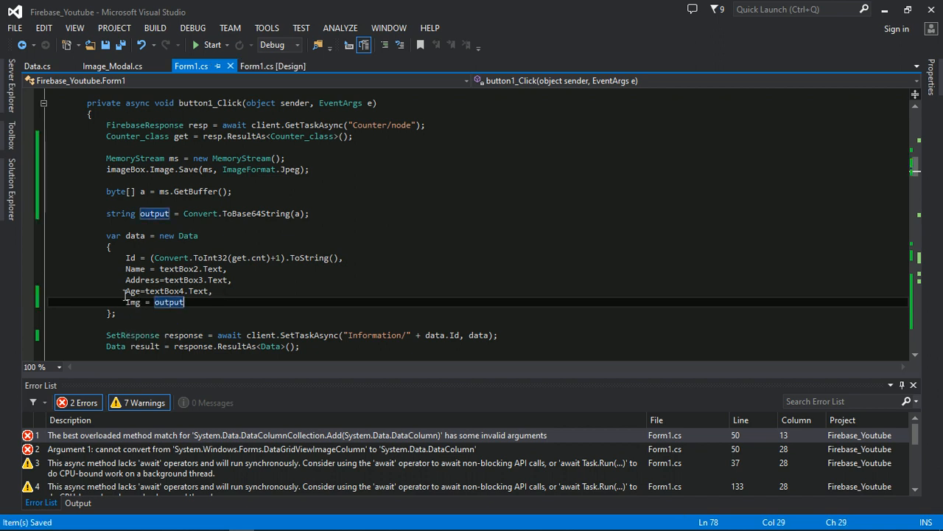
pyautogui.scroll(-3)
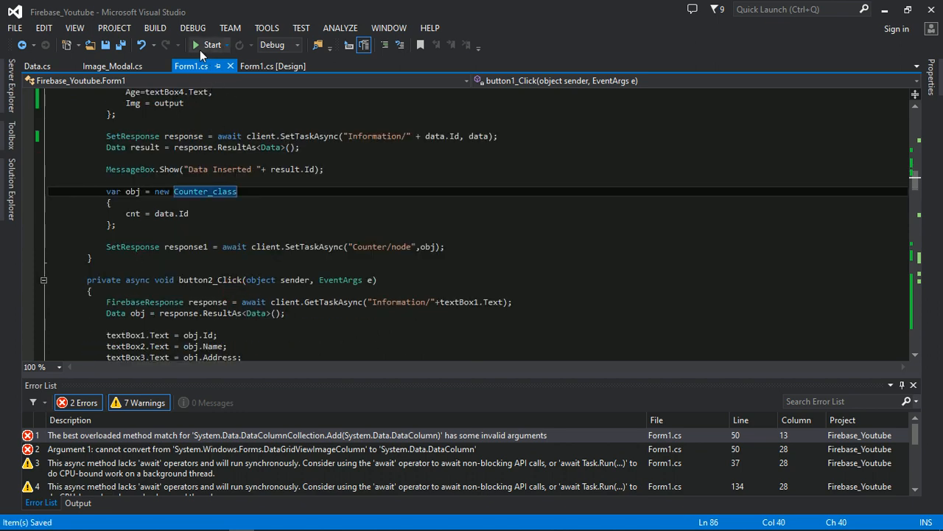
# Run the app and load the harley-davidson jpg into the form via Browse
pyautogui.click(213, 45)
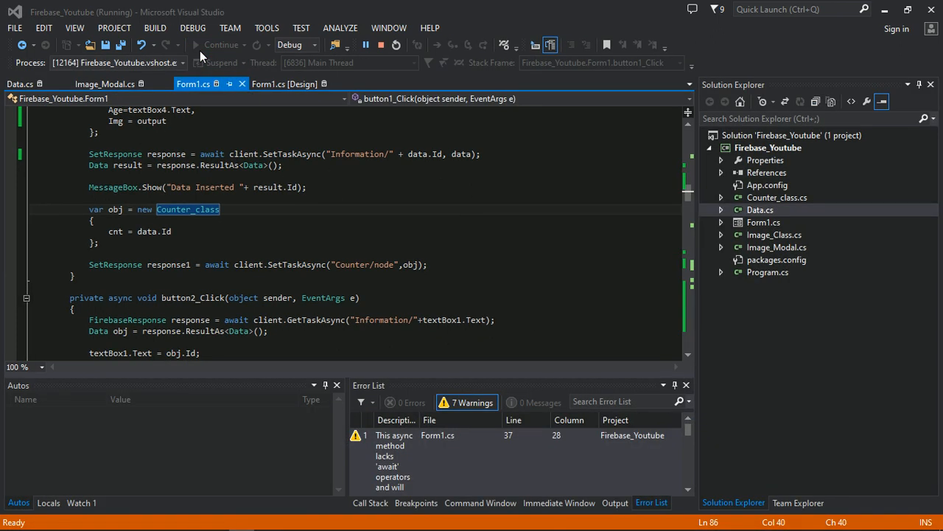
pyautogui.click(221, 44)
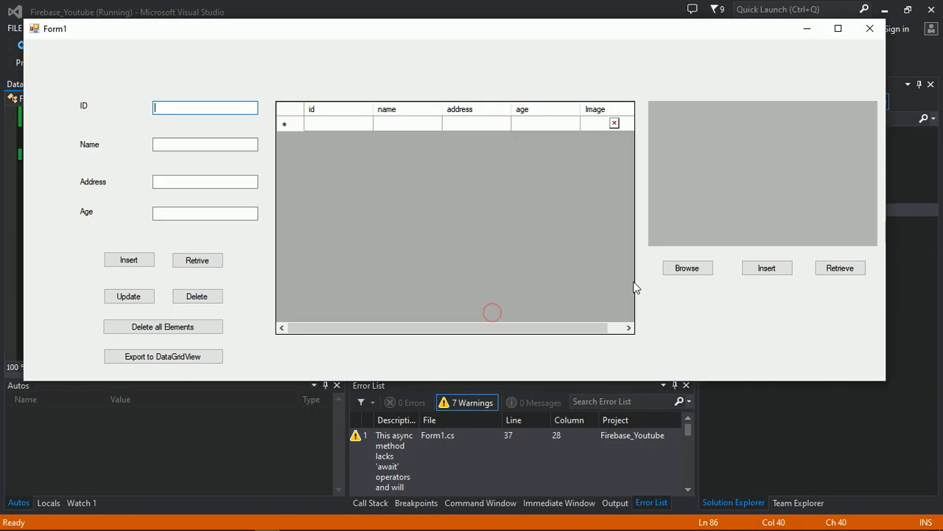
pyautogui.click(687, 268)
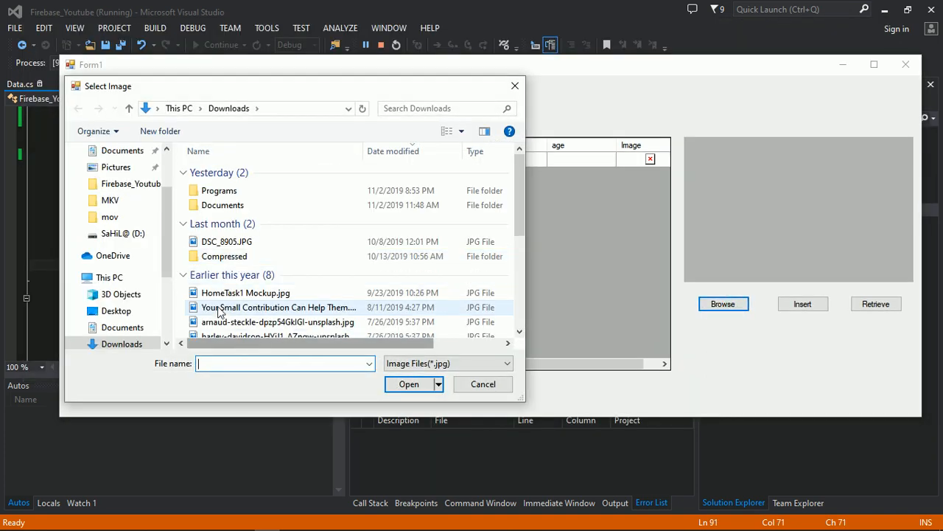
pyautogui.click(280, 315)
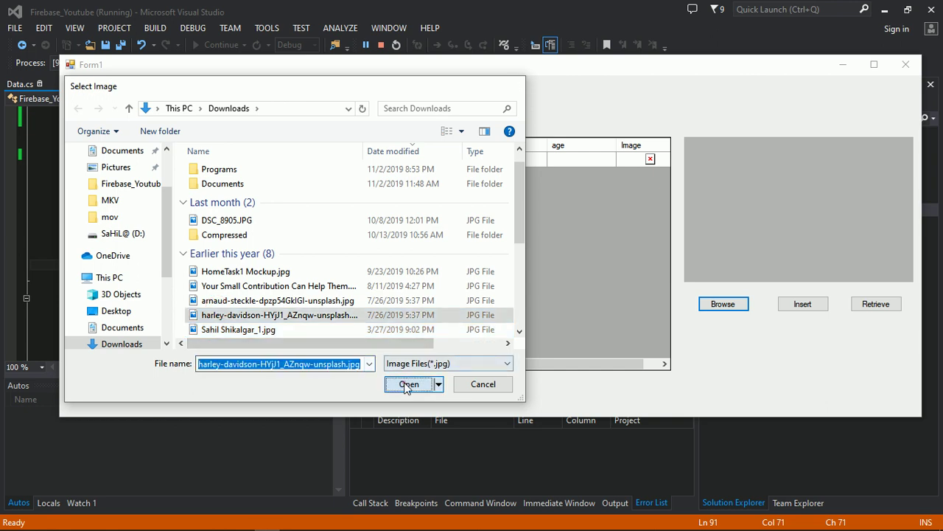
pyautogui.click(408, 383)
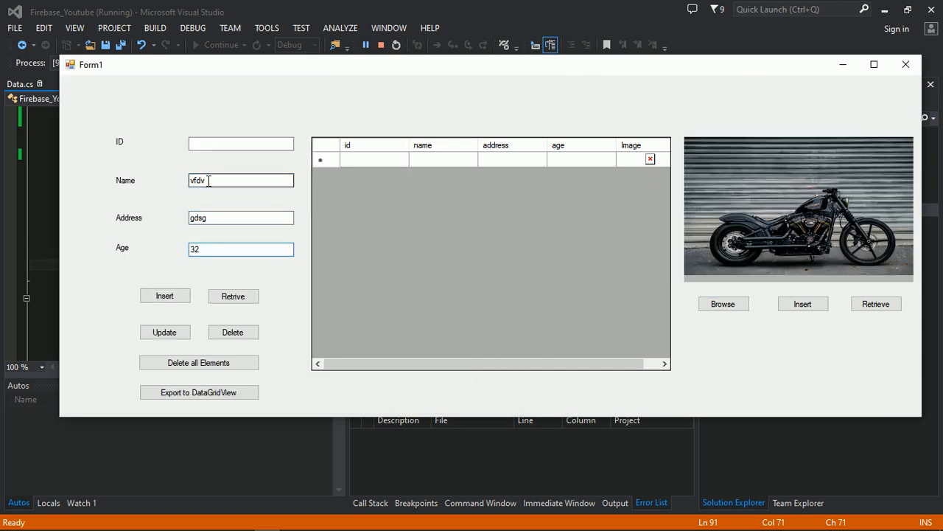
# Insert the record (vfdv, gdsg, 32) with the motorcycle photo, confirmed as Data Inserted 1
pyautogui.click(165, 295)
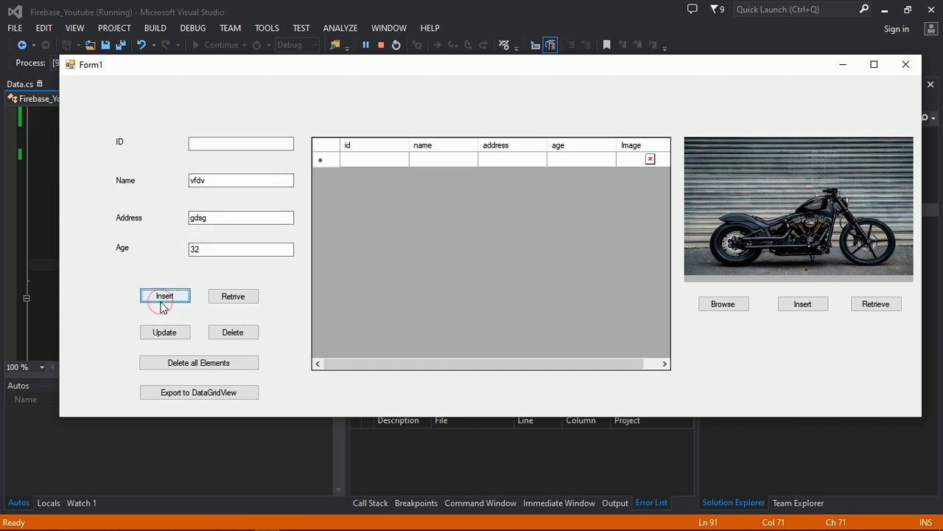
pyautogui.click(165, 295)
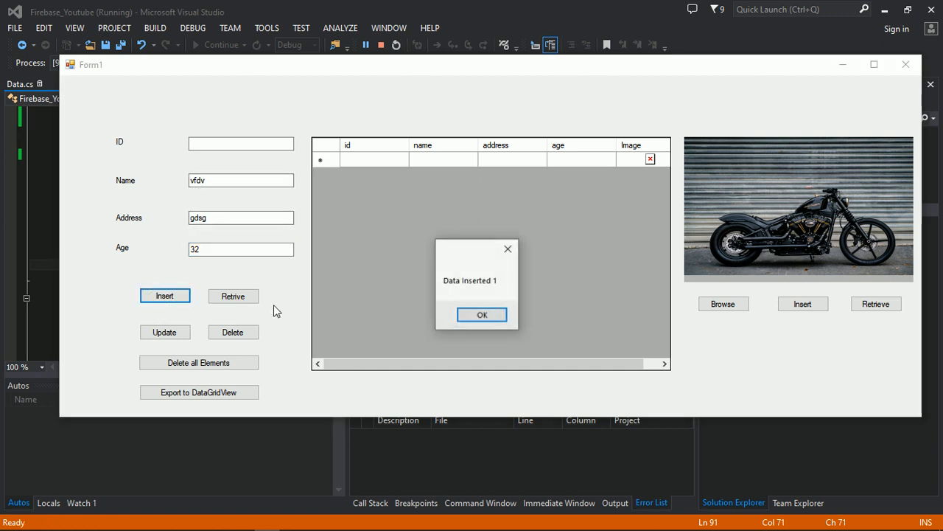
pyautogui.click(482, 315)
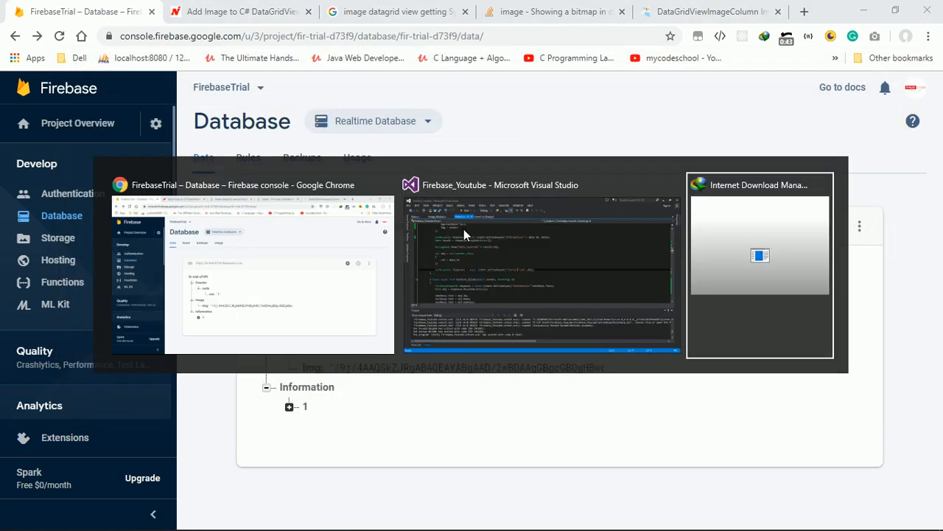
# Return to Visual Studio's Form1 designer and select the Export to DataGridView button
pyautogui.click(540, 265)
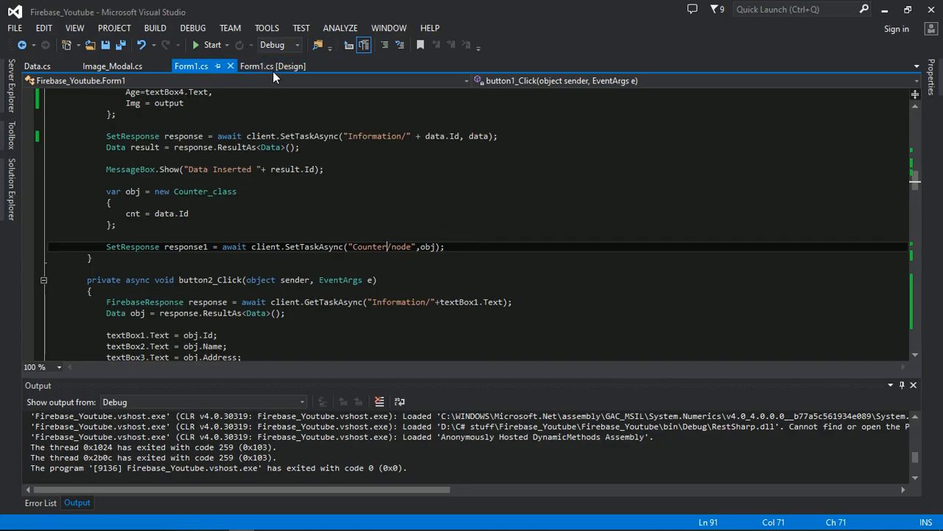
pyautogui.click(257, 65)
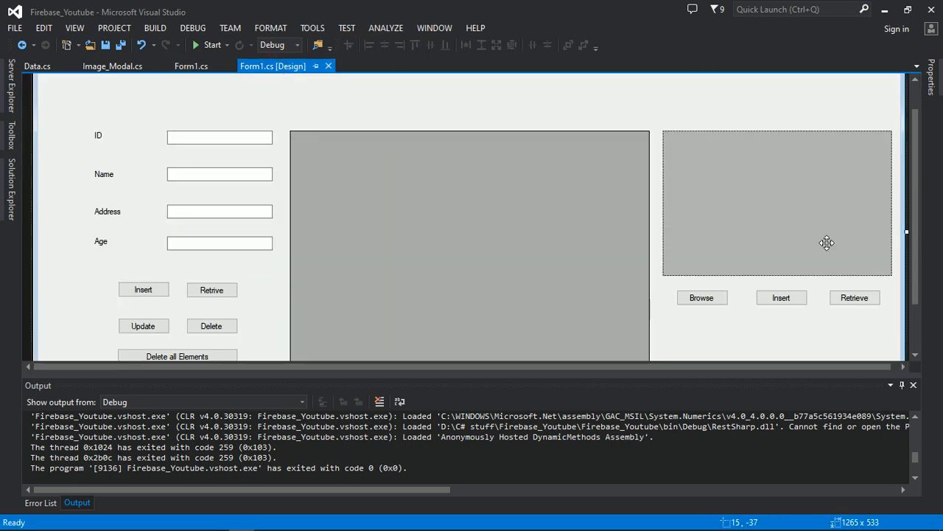
pyautogui.scroll(-3)
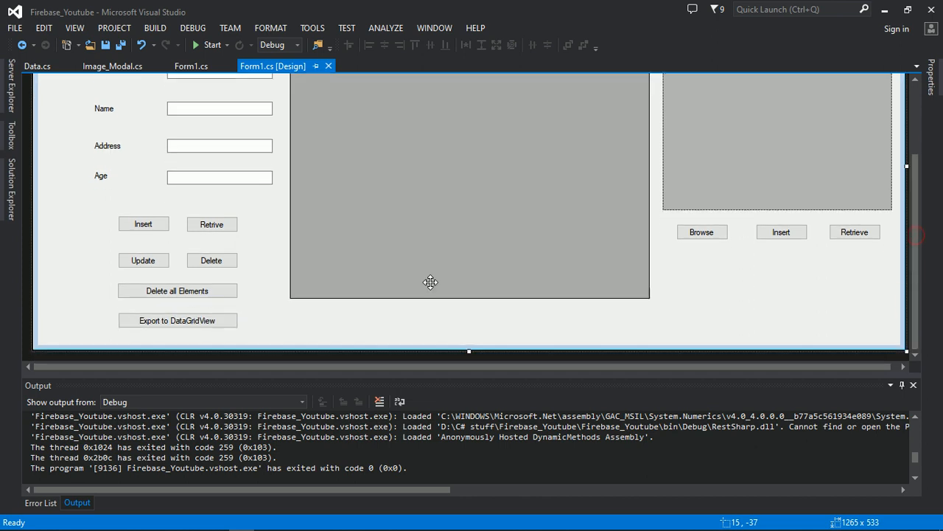
pyautogui.click(177, 320)
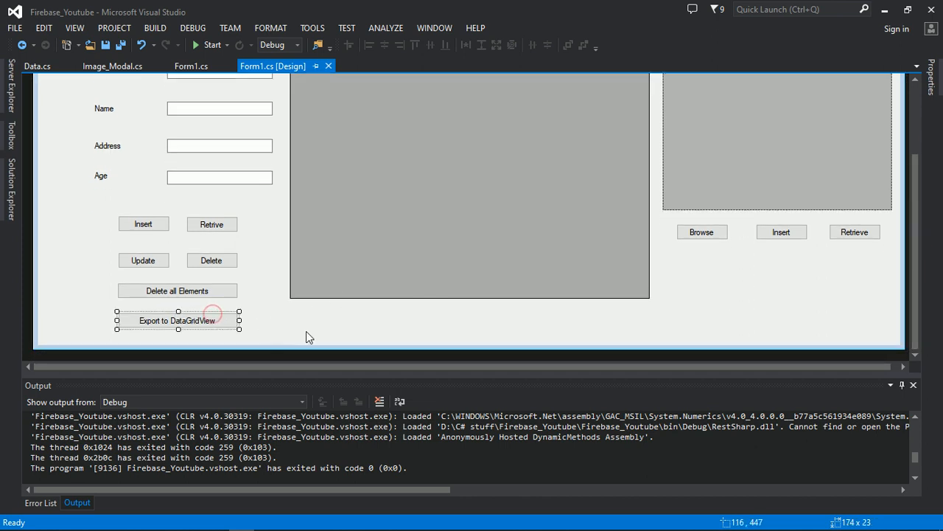
pyautogui.click(469, 184)
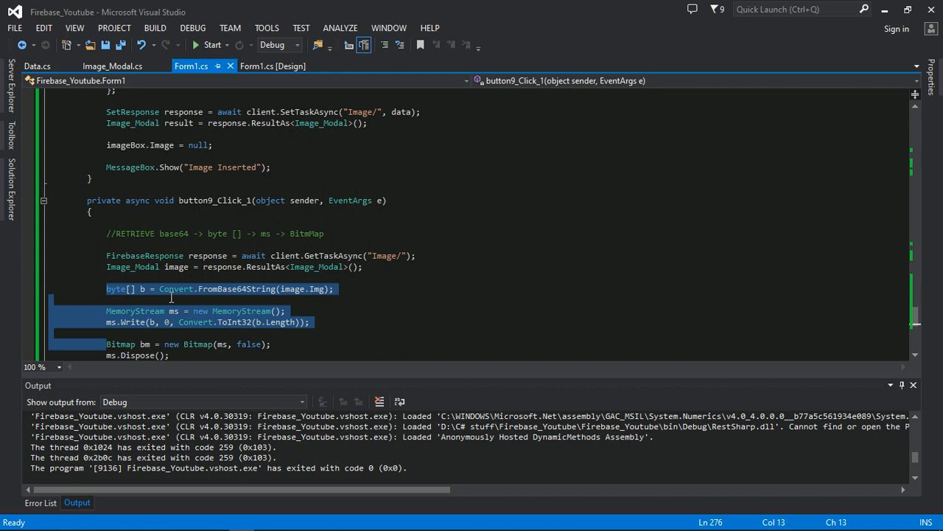
# Review the Base64-to-Bitmap retrieve code in button9_Click_1, then return to the Form1 designer
pyautogui.click(174, 287)
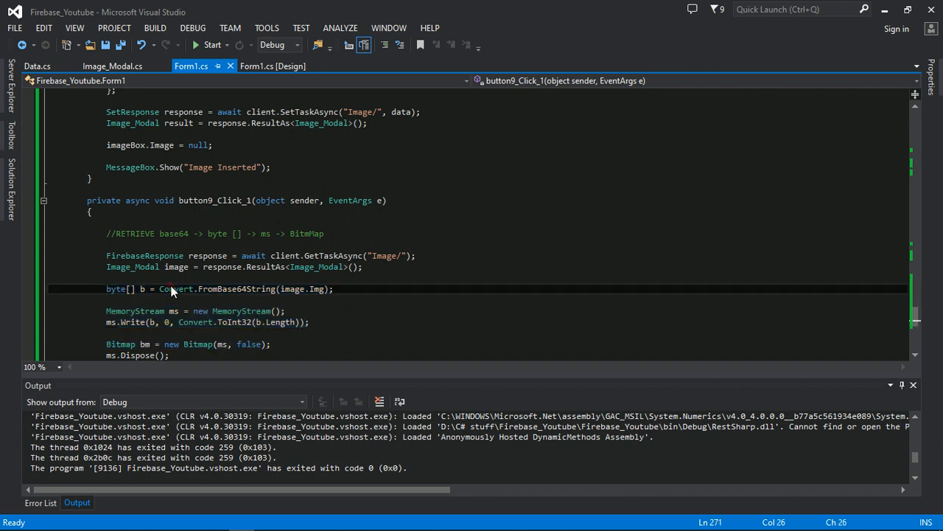
pyautogui.click(271, 65)
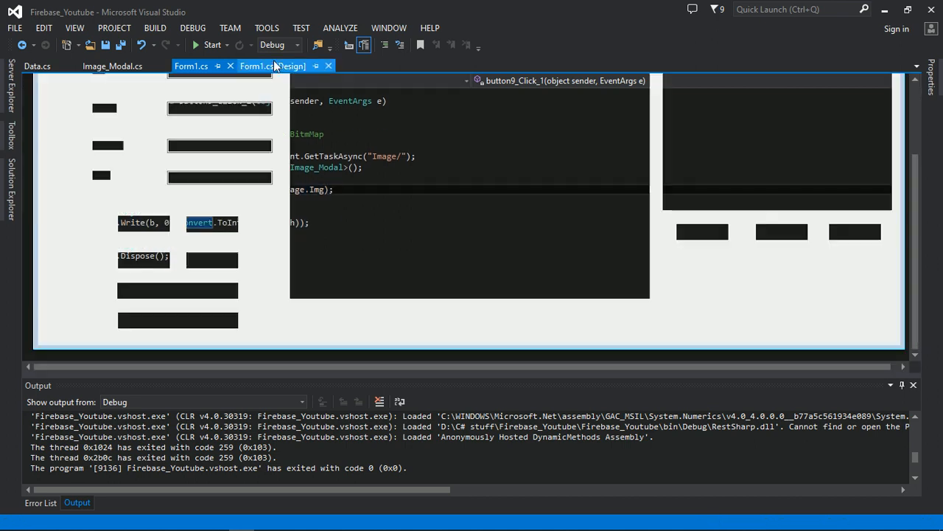
pyautogui.click(273, 65)
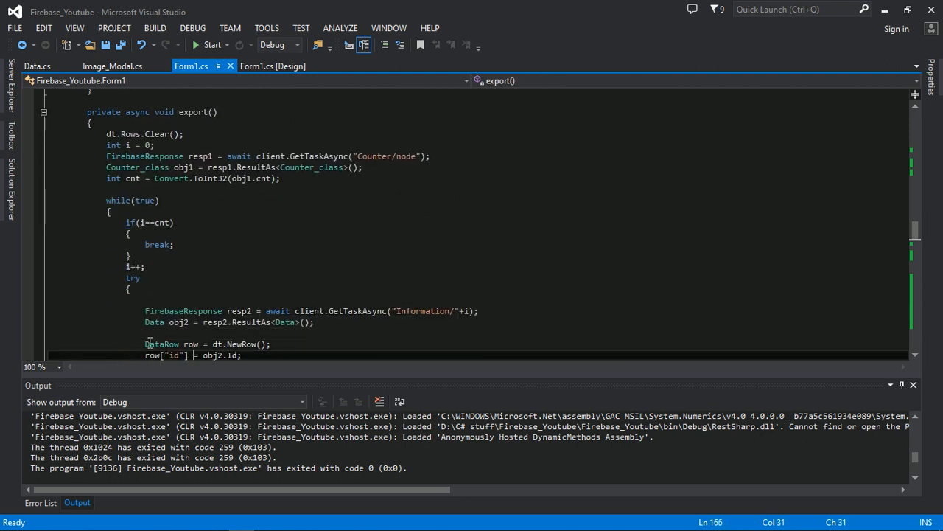
# Add an //Image Code block in the export loop decoding obj2.Img via Convert.FromBase64String into a MemoryStream Bitmap
pyautogui.scroll(-3)
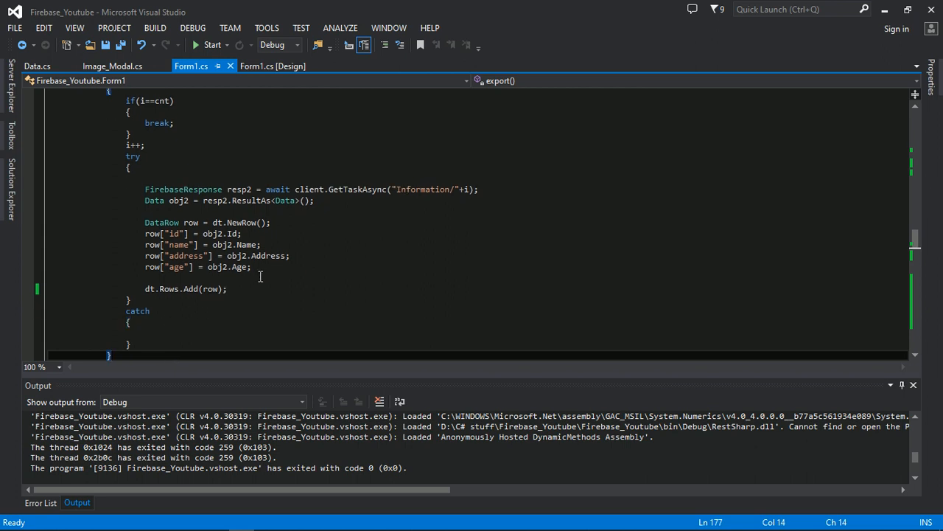
pyautogui.scroll(3)
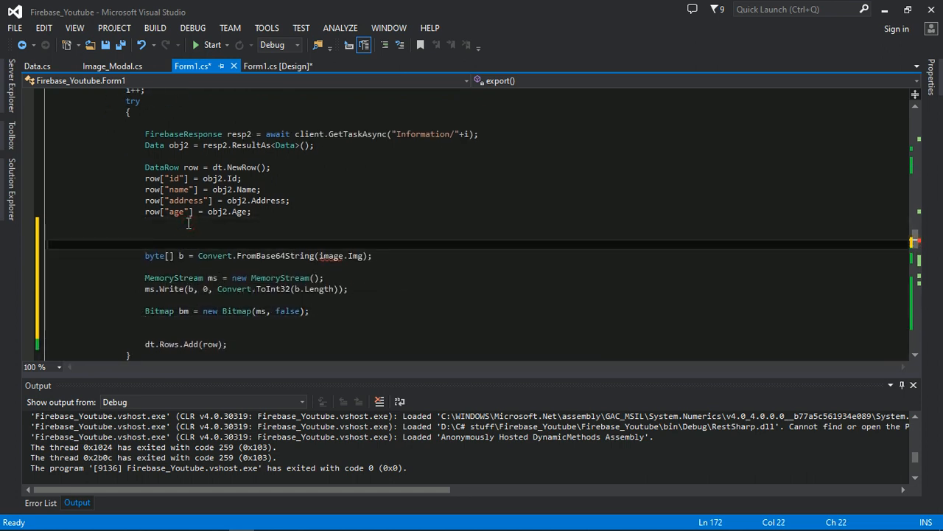
pyautogui.write('//Image_Code')
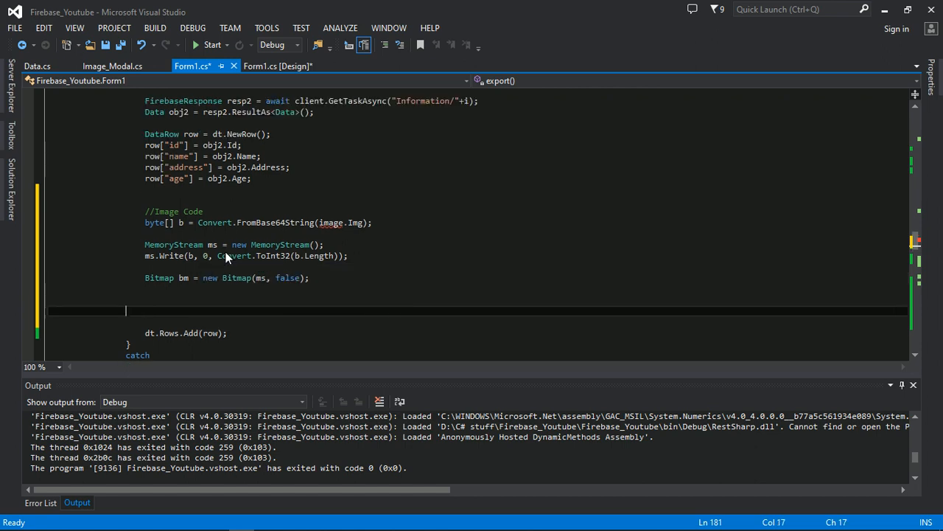
pyautogui.press('Backspace')
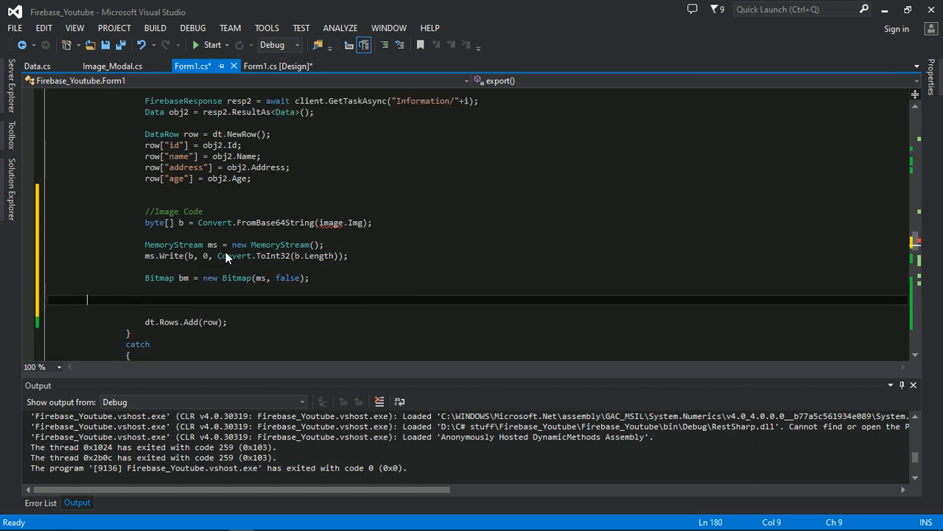
pyautogui.scroll(3)
pyautogui.write('obj2')
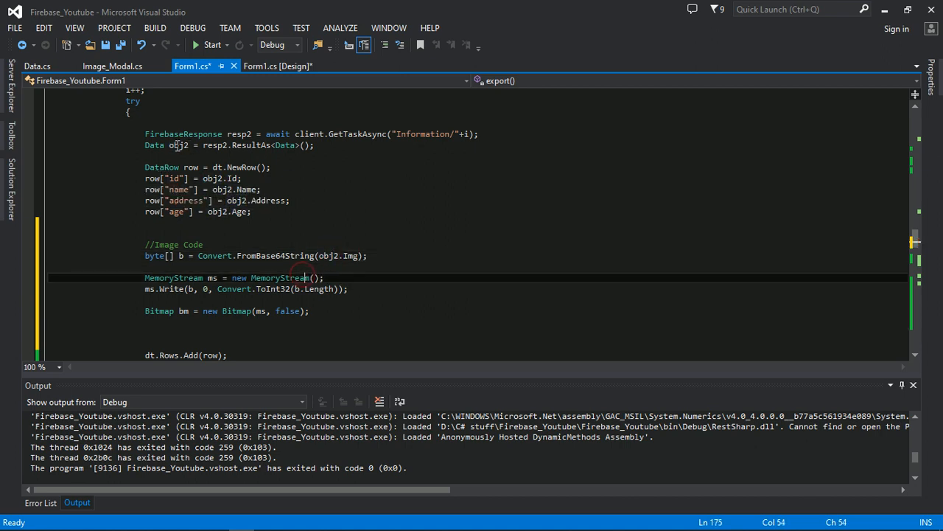
# Set row["Image"] = bm in the export loop and start a build to run the app
pyautogui.click(173, 309)
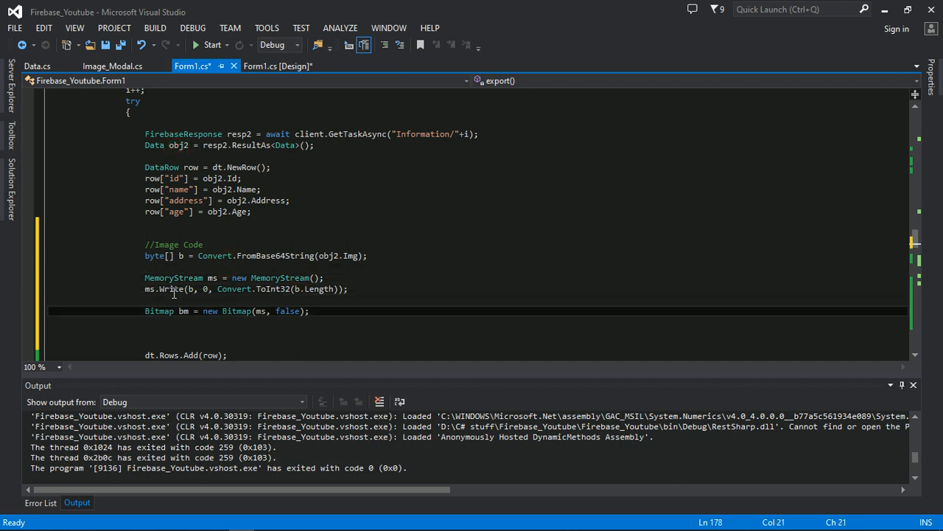
pyautogui.write('row["')
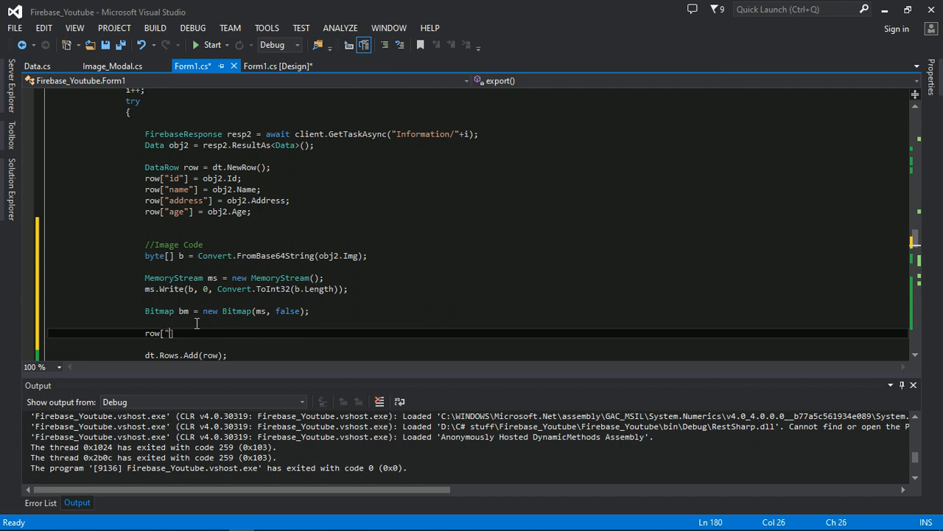
pyautogui.write('Im"')
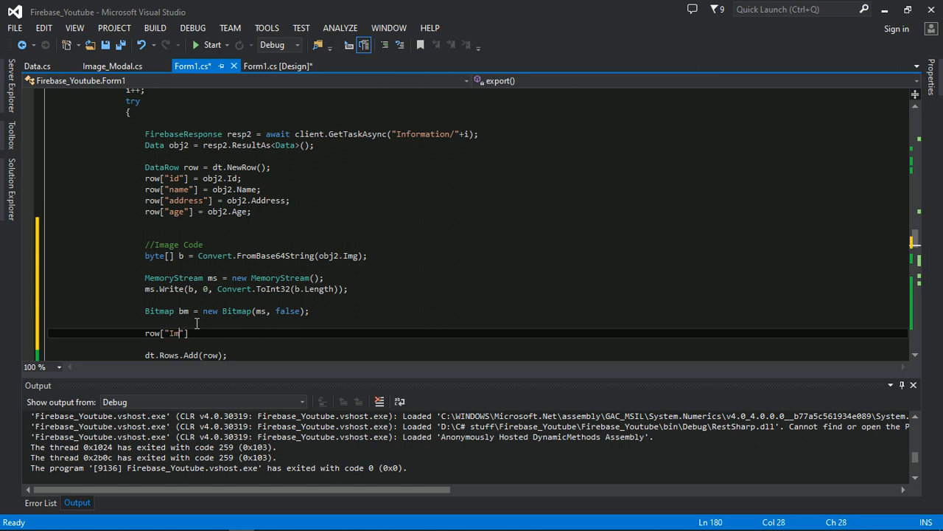
pyautogui.write('age"] = bm')
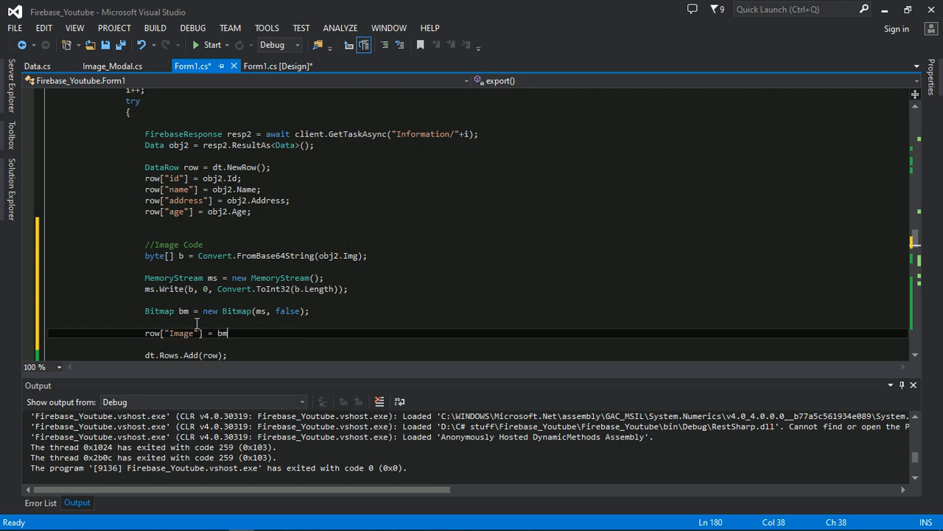
pyautogui.click(212, 45)
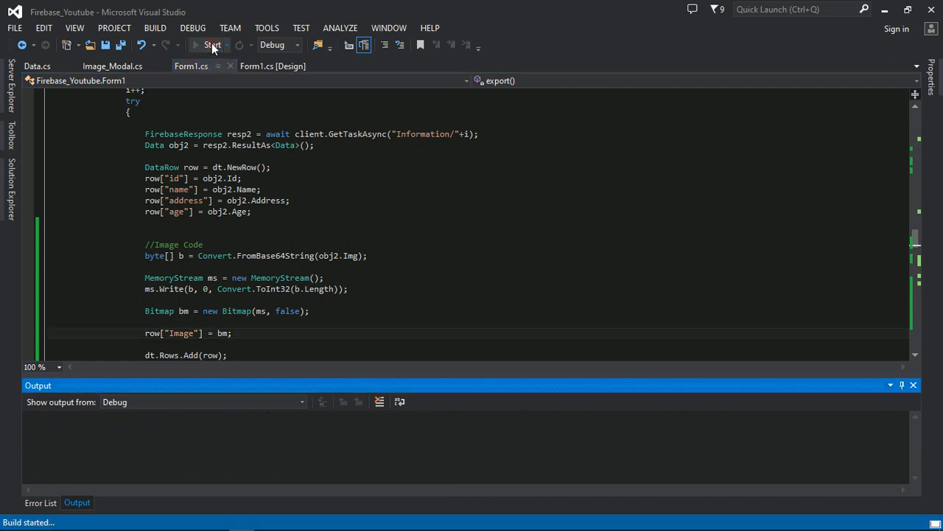
# Dismiss the connection message and choose the DSC_8905.JPG photo as the record's picture
pyautogui.click(213, 45)
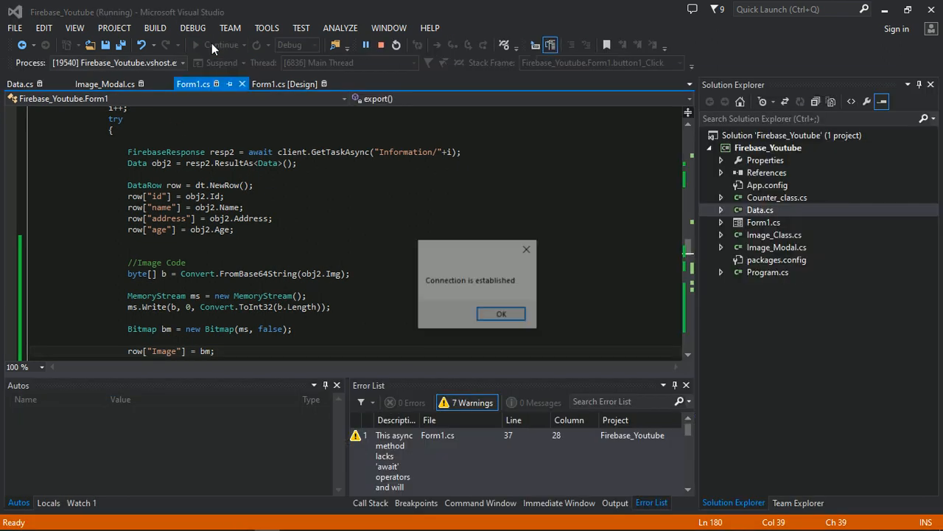
pyautogui.click(501, 312)
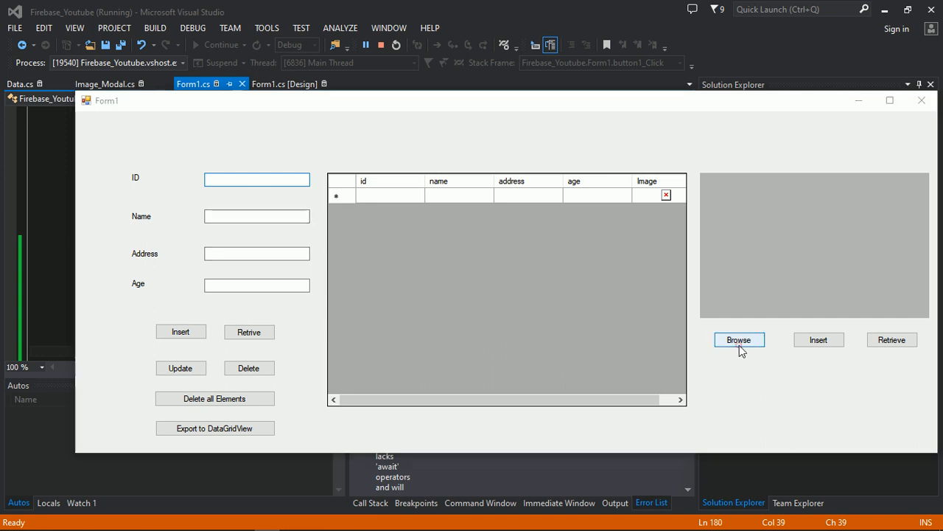
pyautogui.click(739, 339)
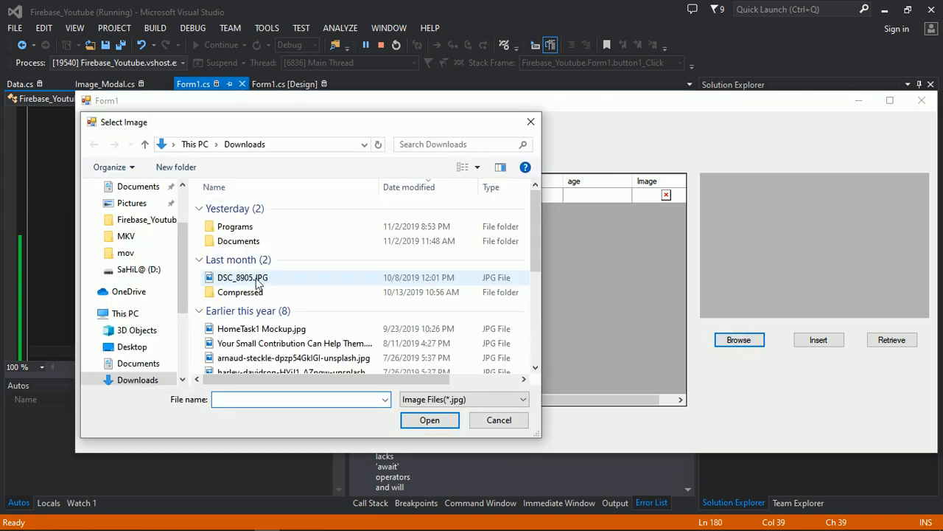
pyautogui.click(261, 327)
pyautogui.write('32')
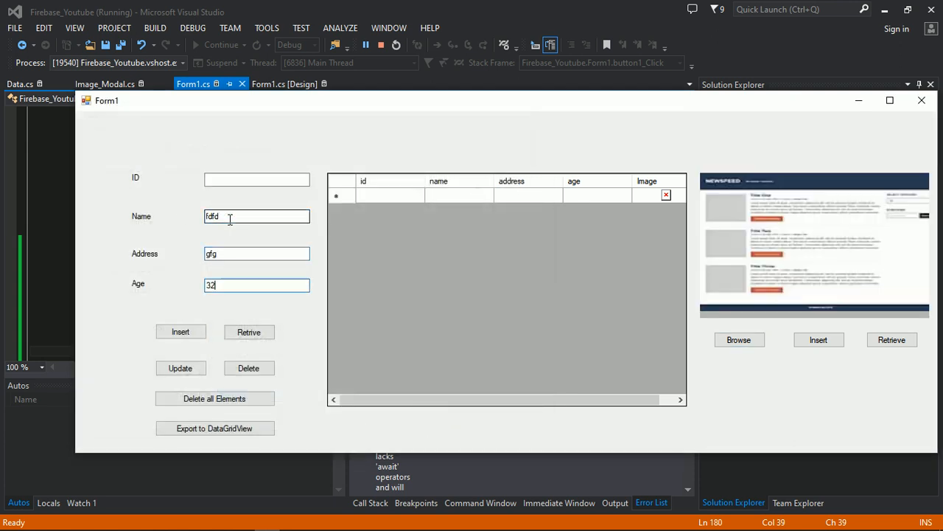
# Insert the record fdfd, gfg, age 33 and acknowledge the 'Data Inserted 2' confirmation
pyautogui.write('33')
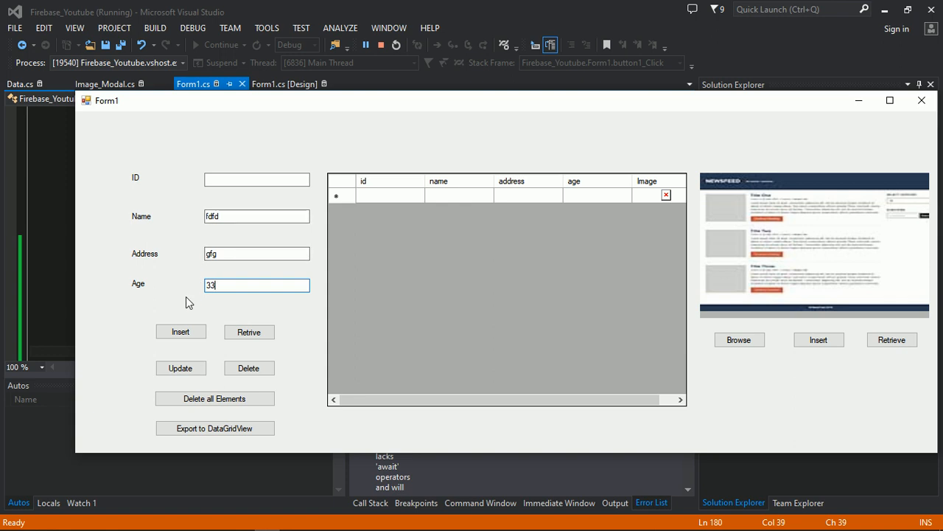
pyautogui.click(179, 331)
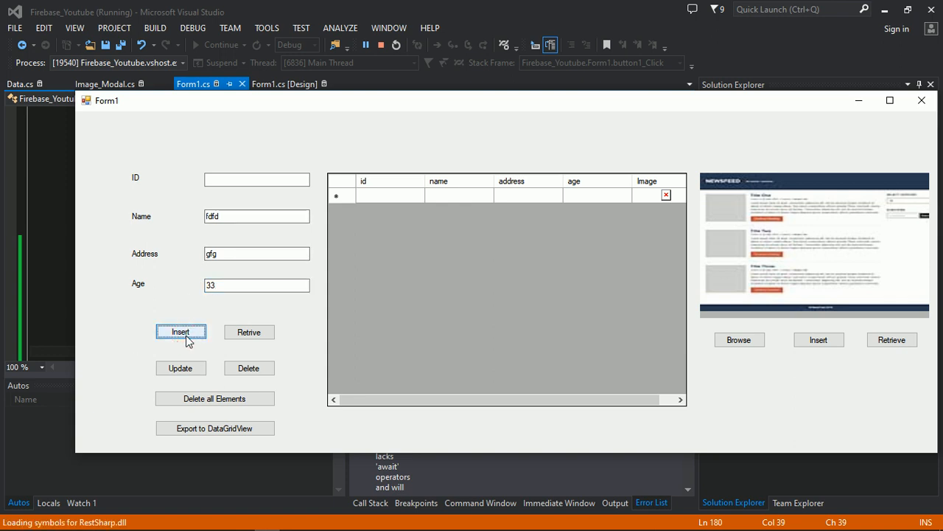
pyautogui.click(180, 330)
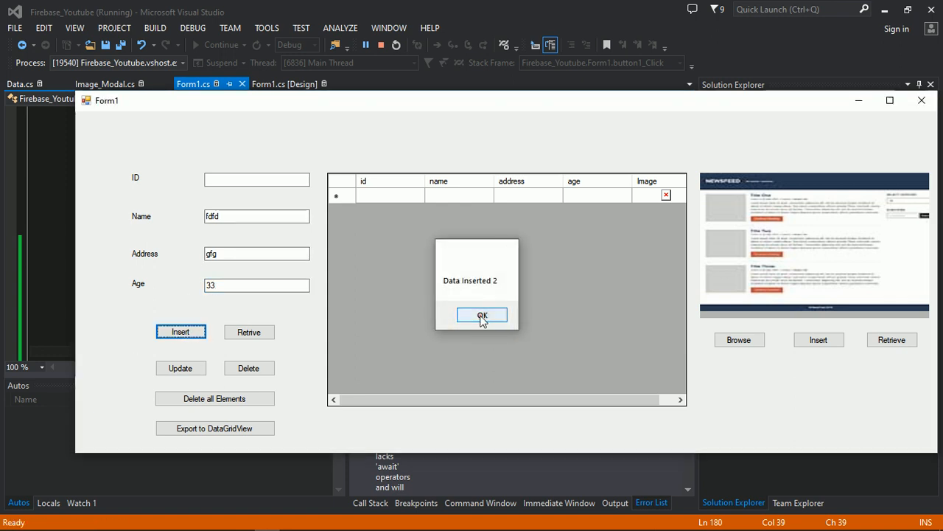
pyautogui.click(482, 316)
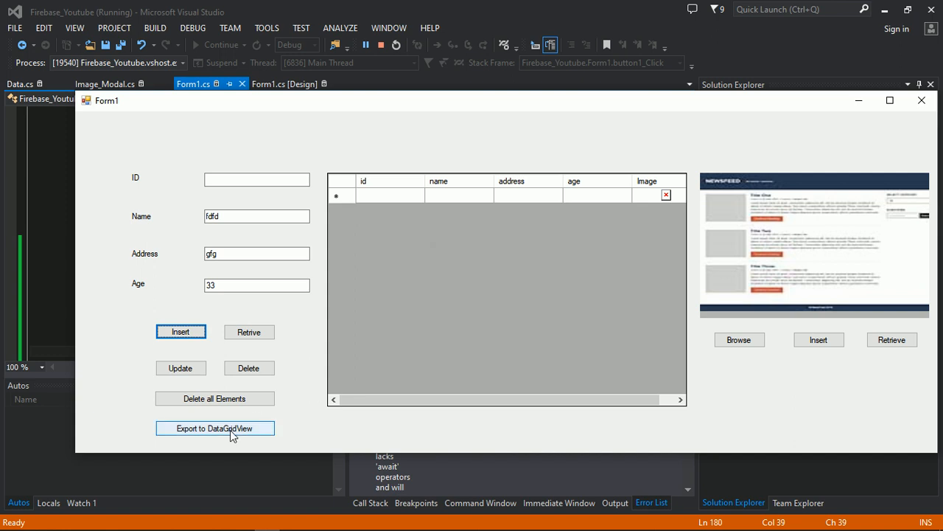
# Export to DataGridView so records 1 and 2 show with their pictures, then acknowledge Done!!!
pyautogui.click(216, 427)
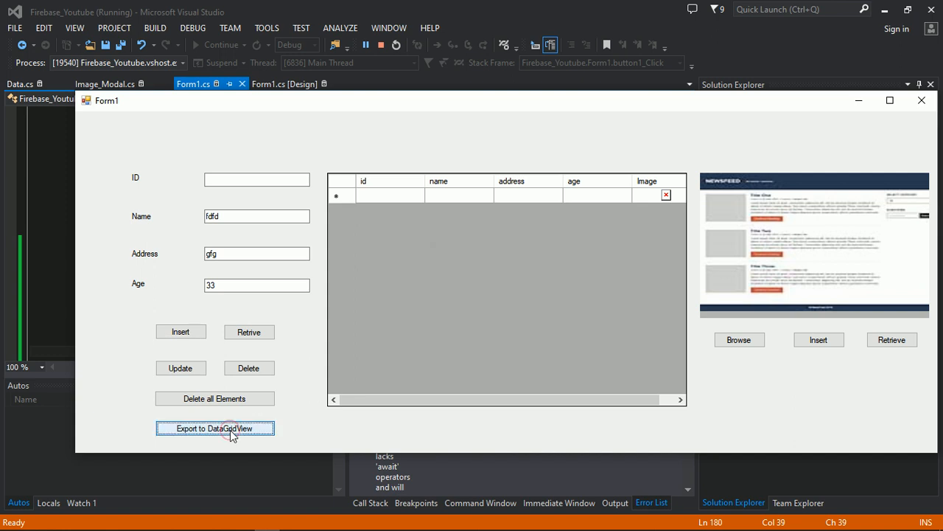
pyautogui.click(215, 428)
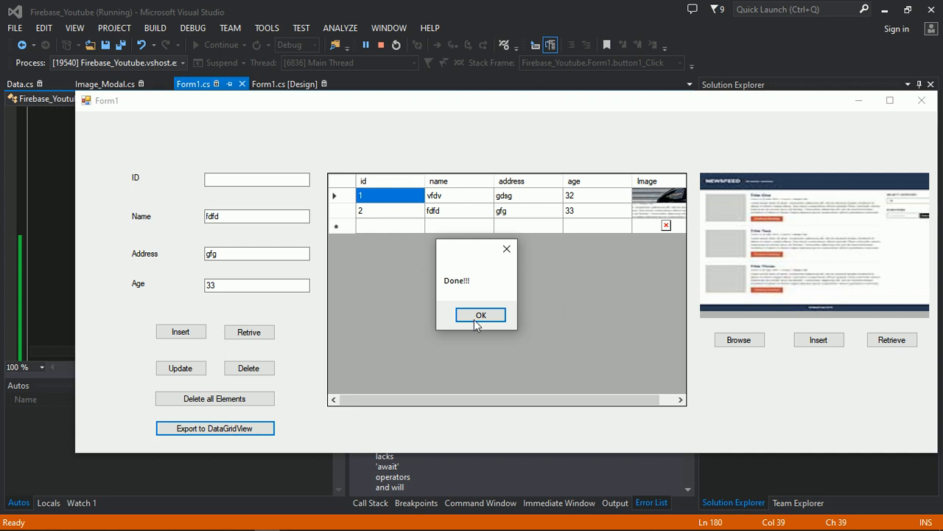
pyautogui.click(481, 315)
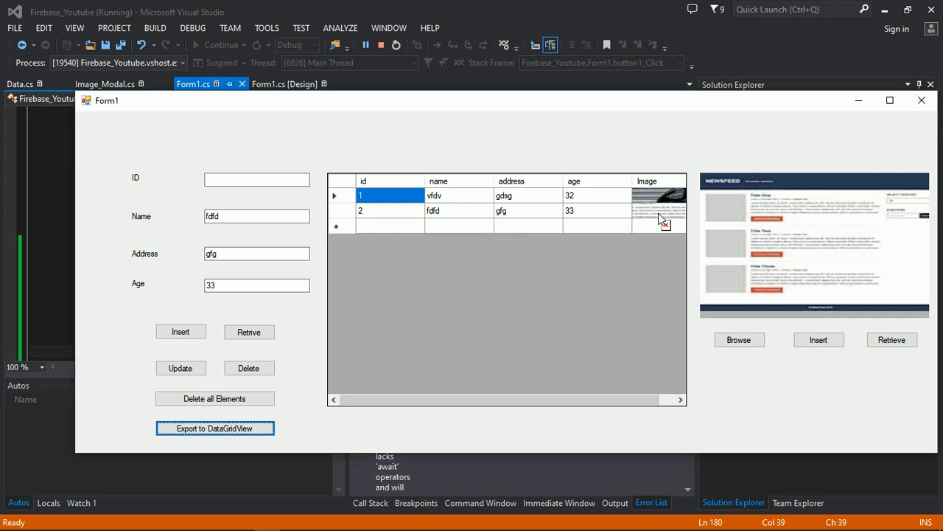
pyautogui.moveTo(657, 215)
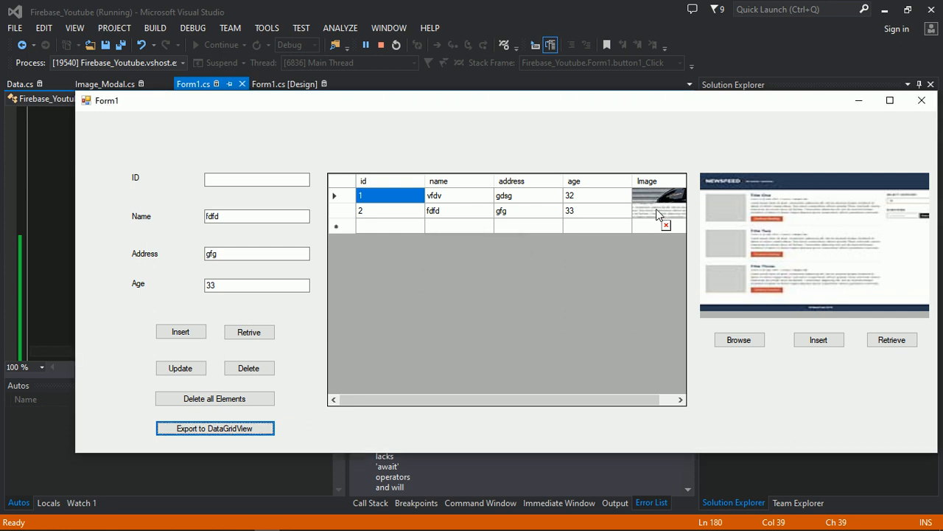